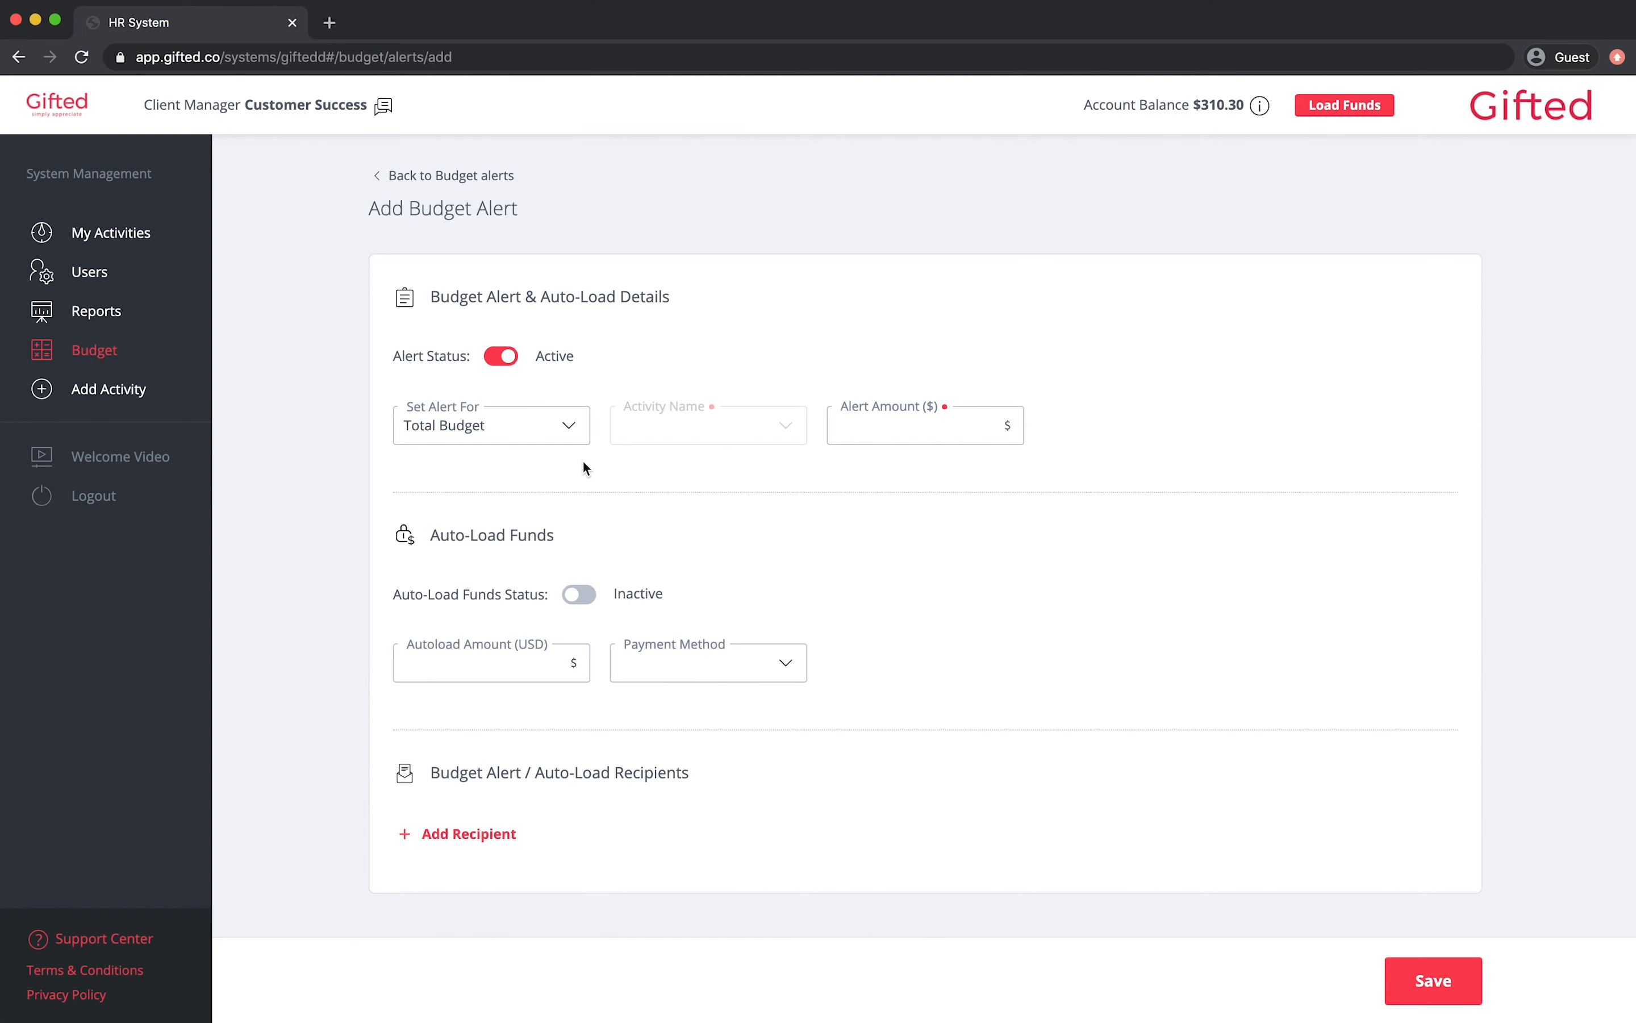
- Review the alert-target options and keep the alert on Total Budget
left_click(108, 389)
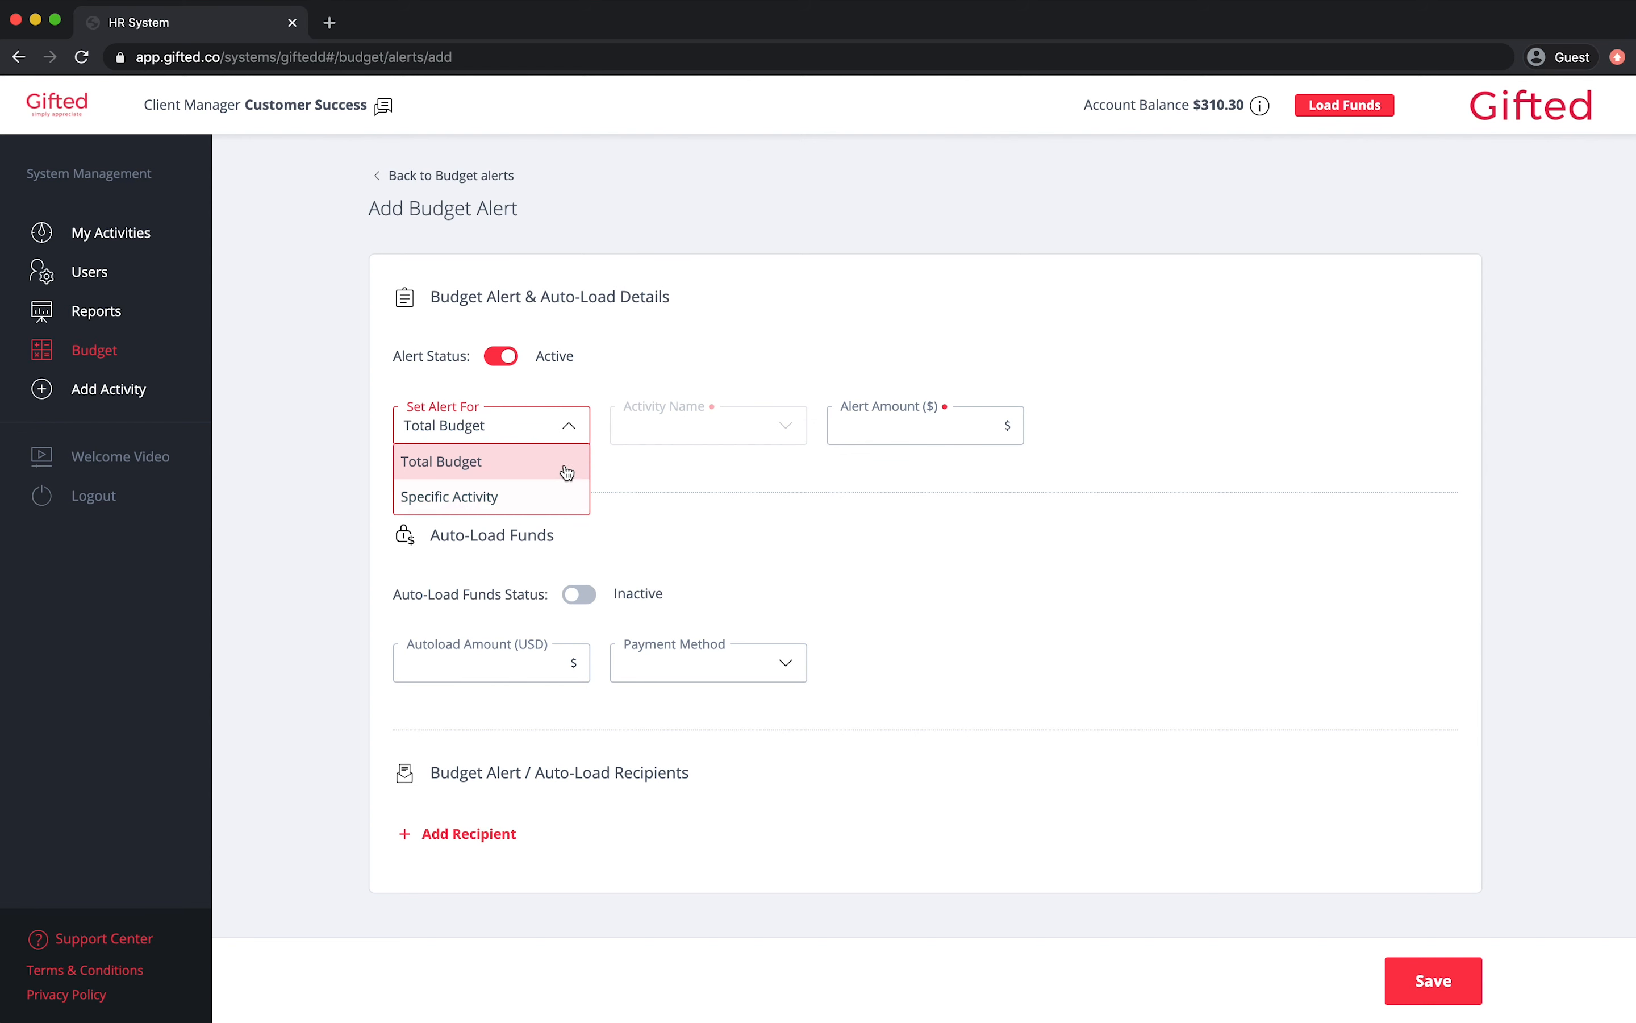
left_click(109, 231)
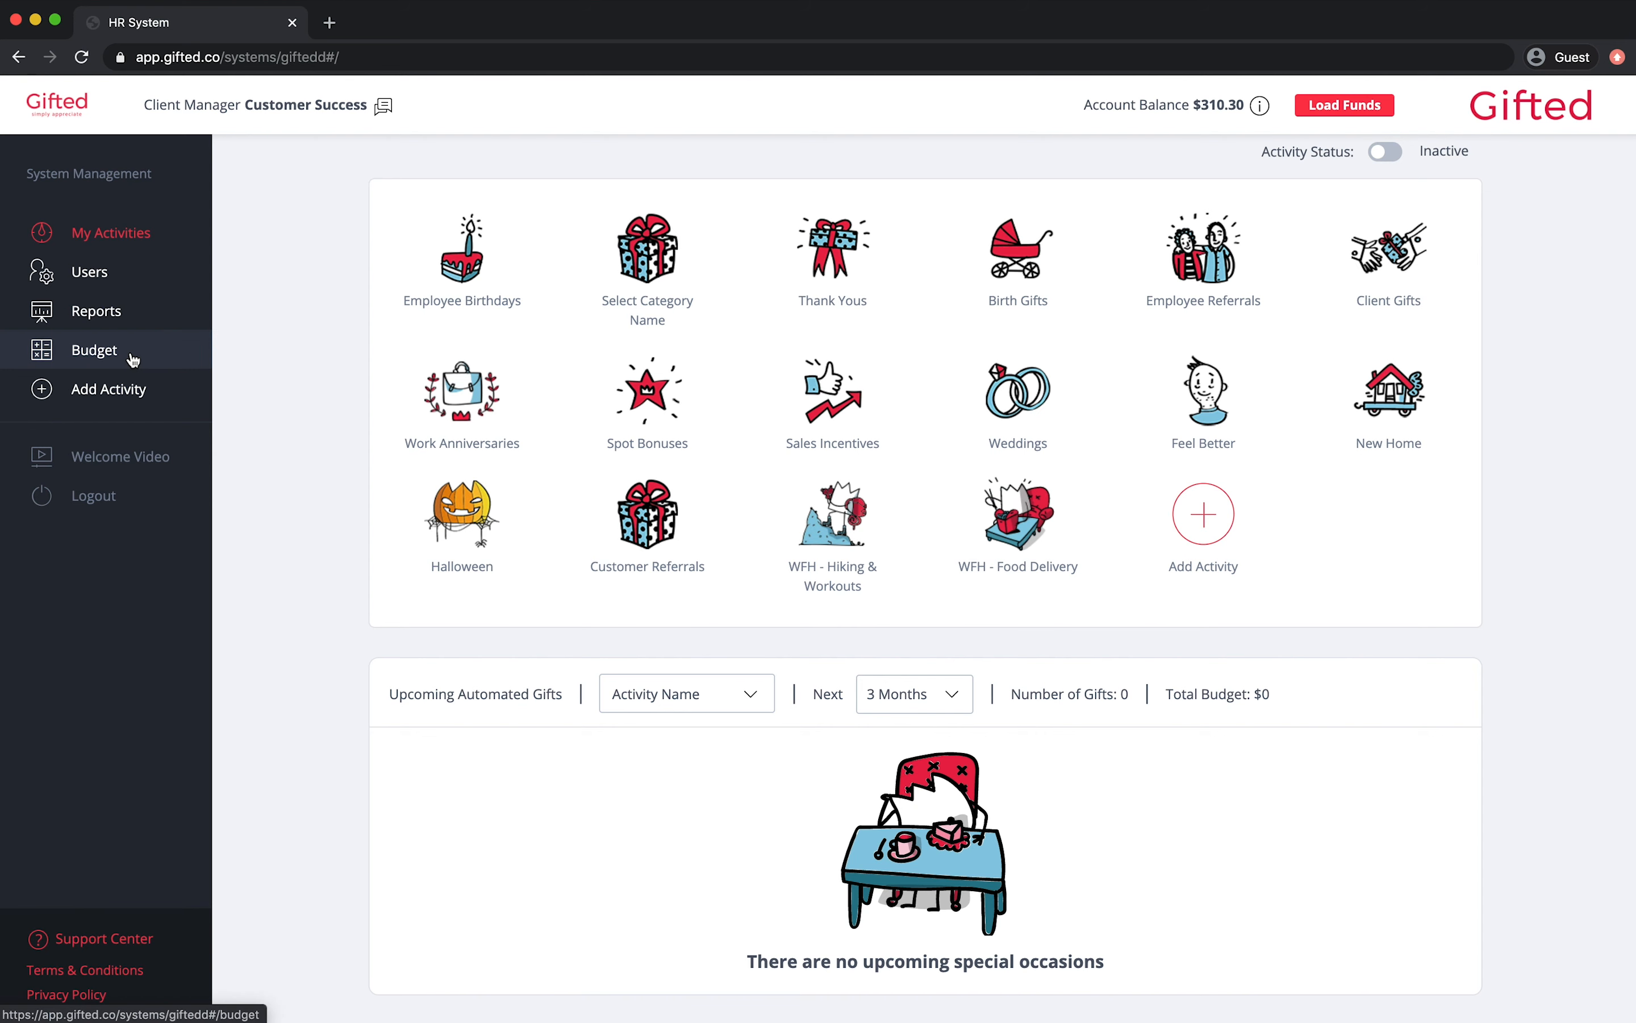
- Reach the Budget Alerts list via the budget Actions menu and begin a new alert
left_click(95, 350)
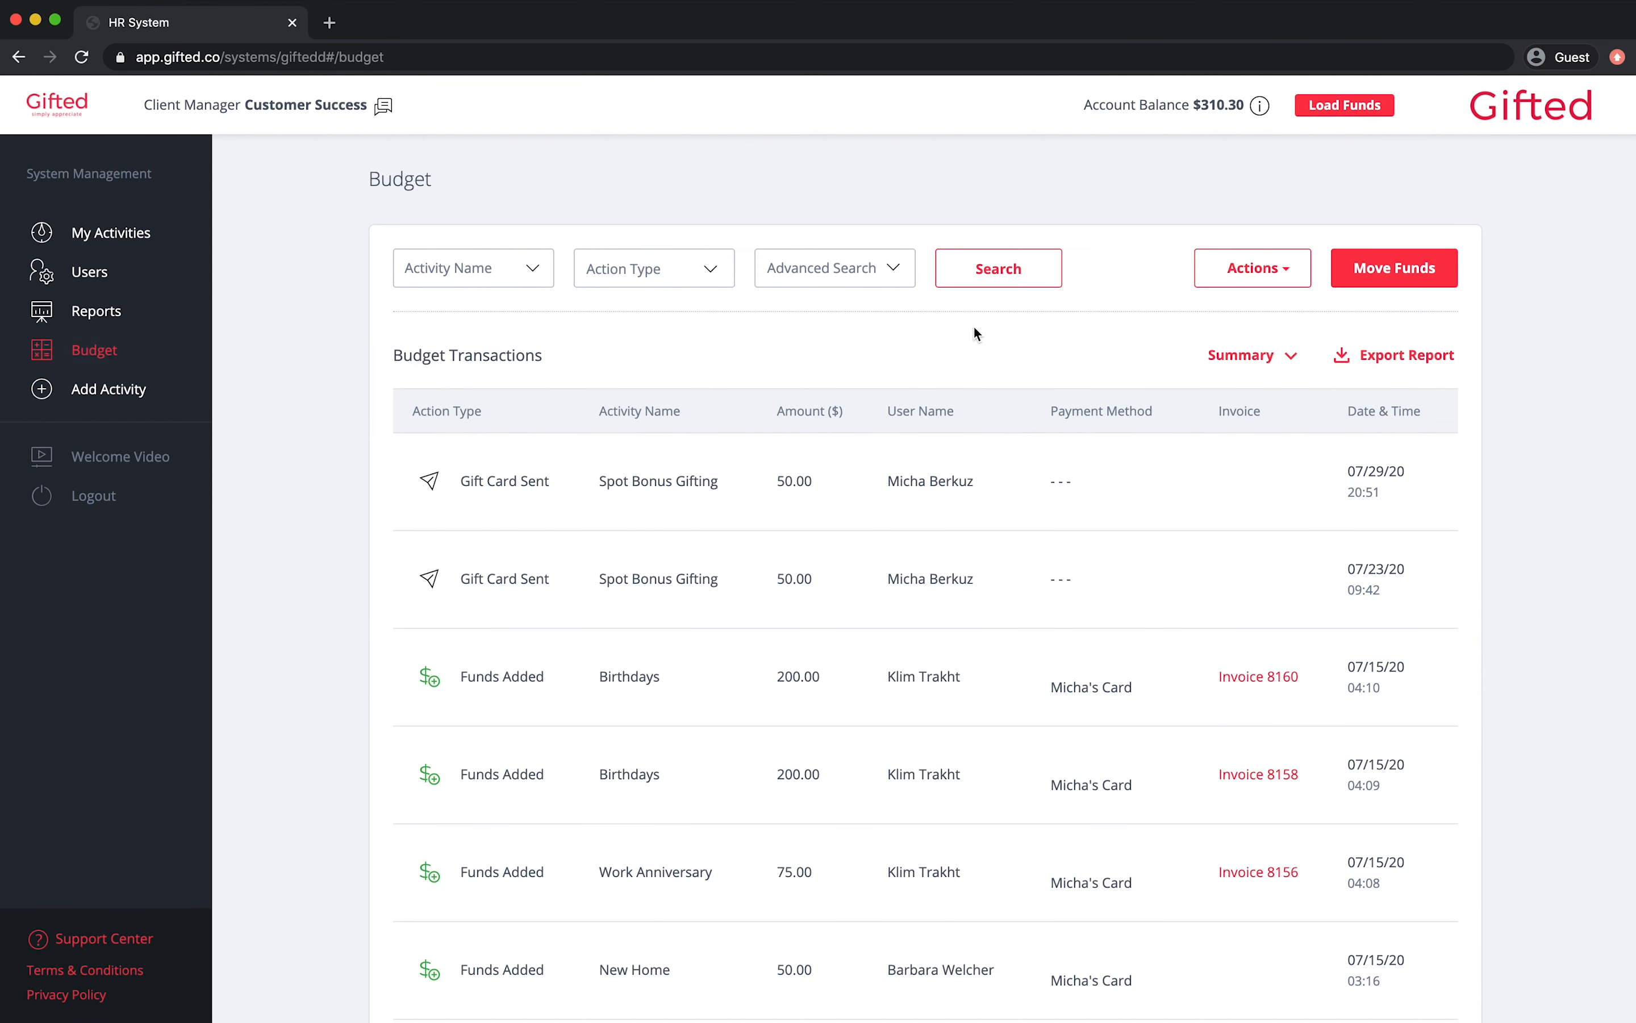
left_click(1251, 268)
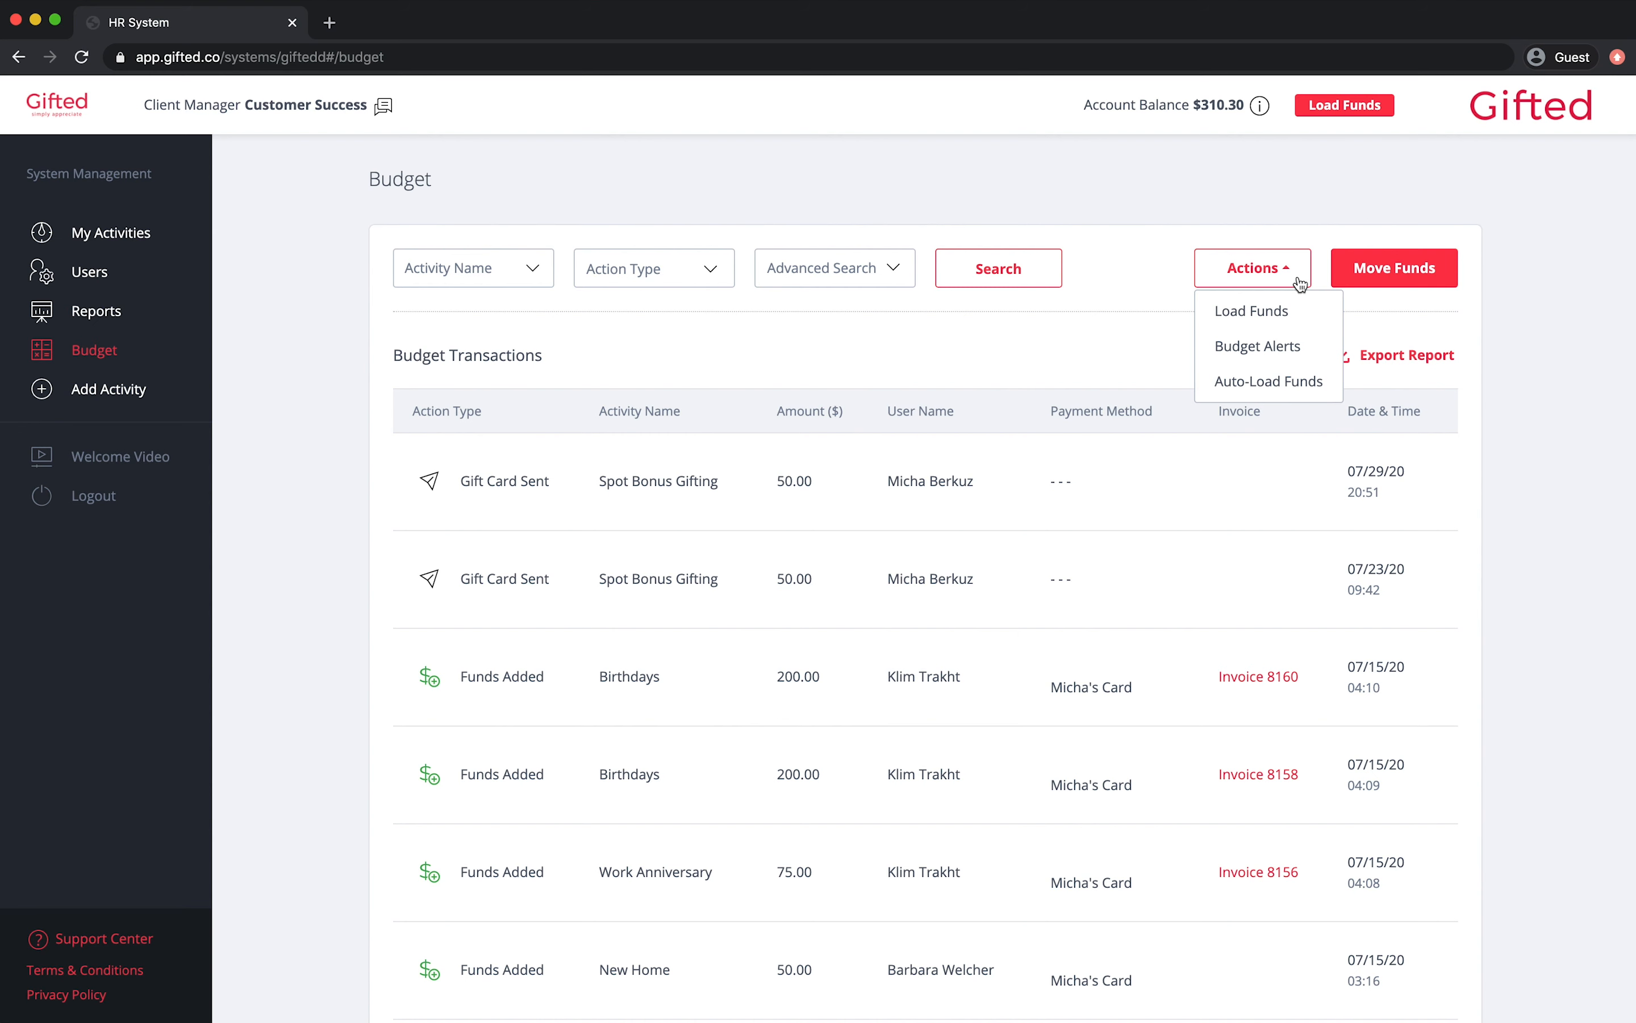
left_click(1258, 345)
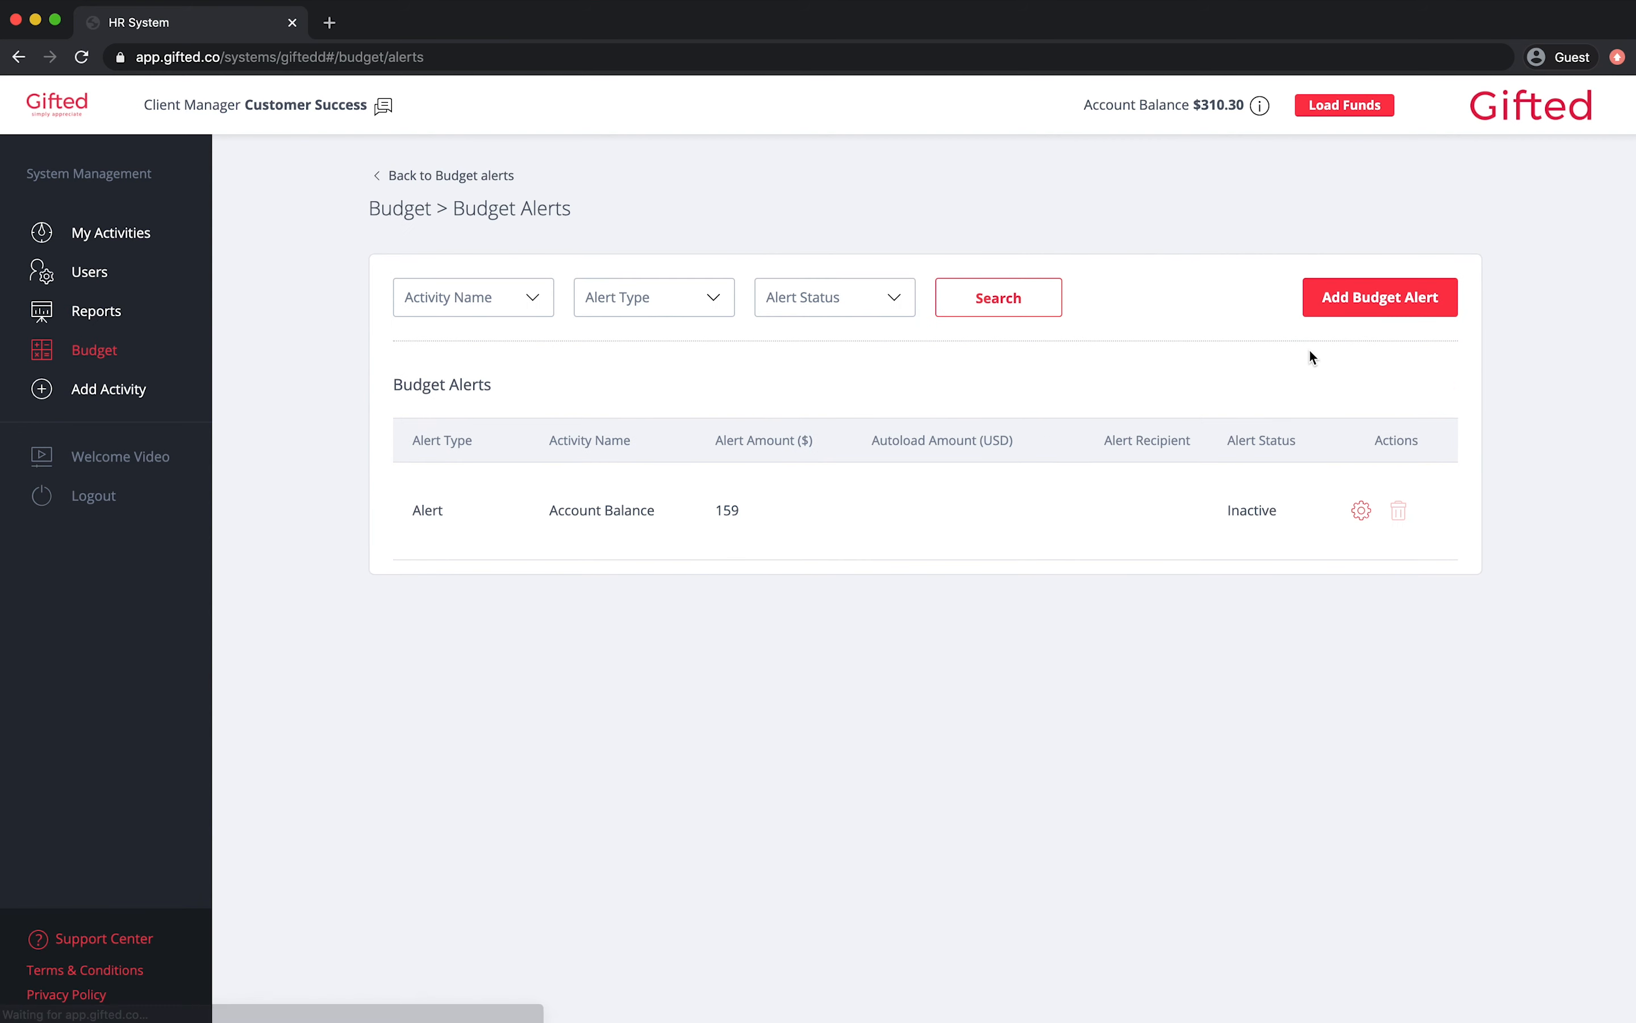
left_click(1379, 297)
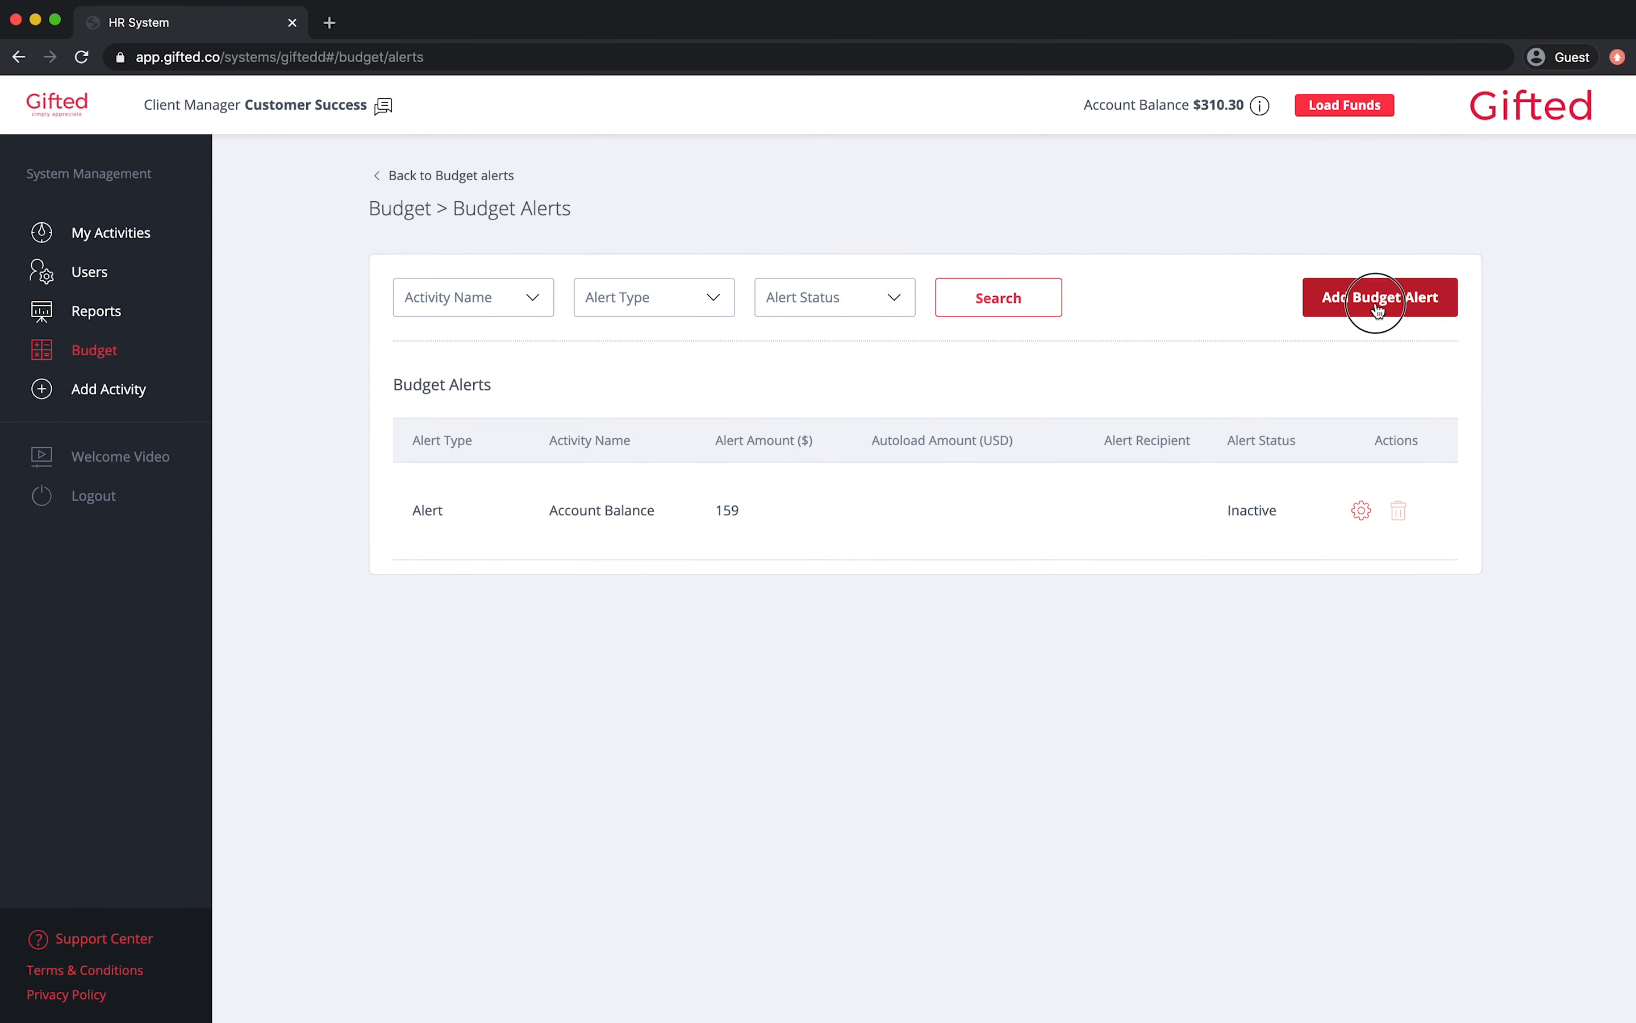
- Save a Total Budget alert at 100.00 with the manager's company email as recipient
left_click(1380, 297)
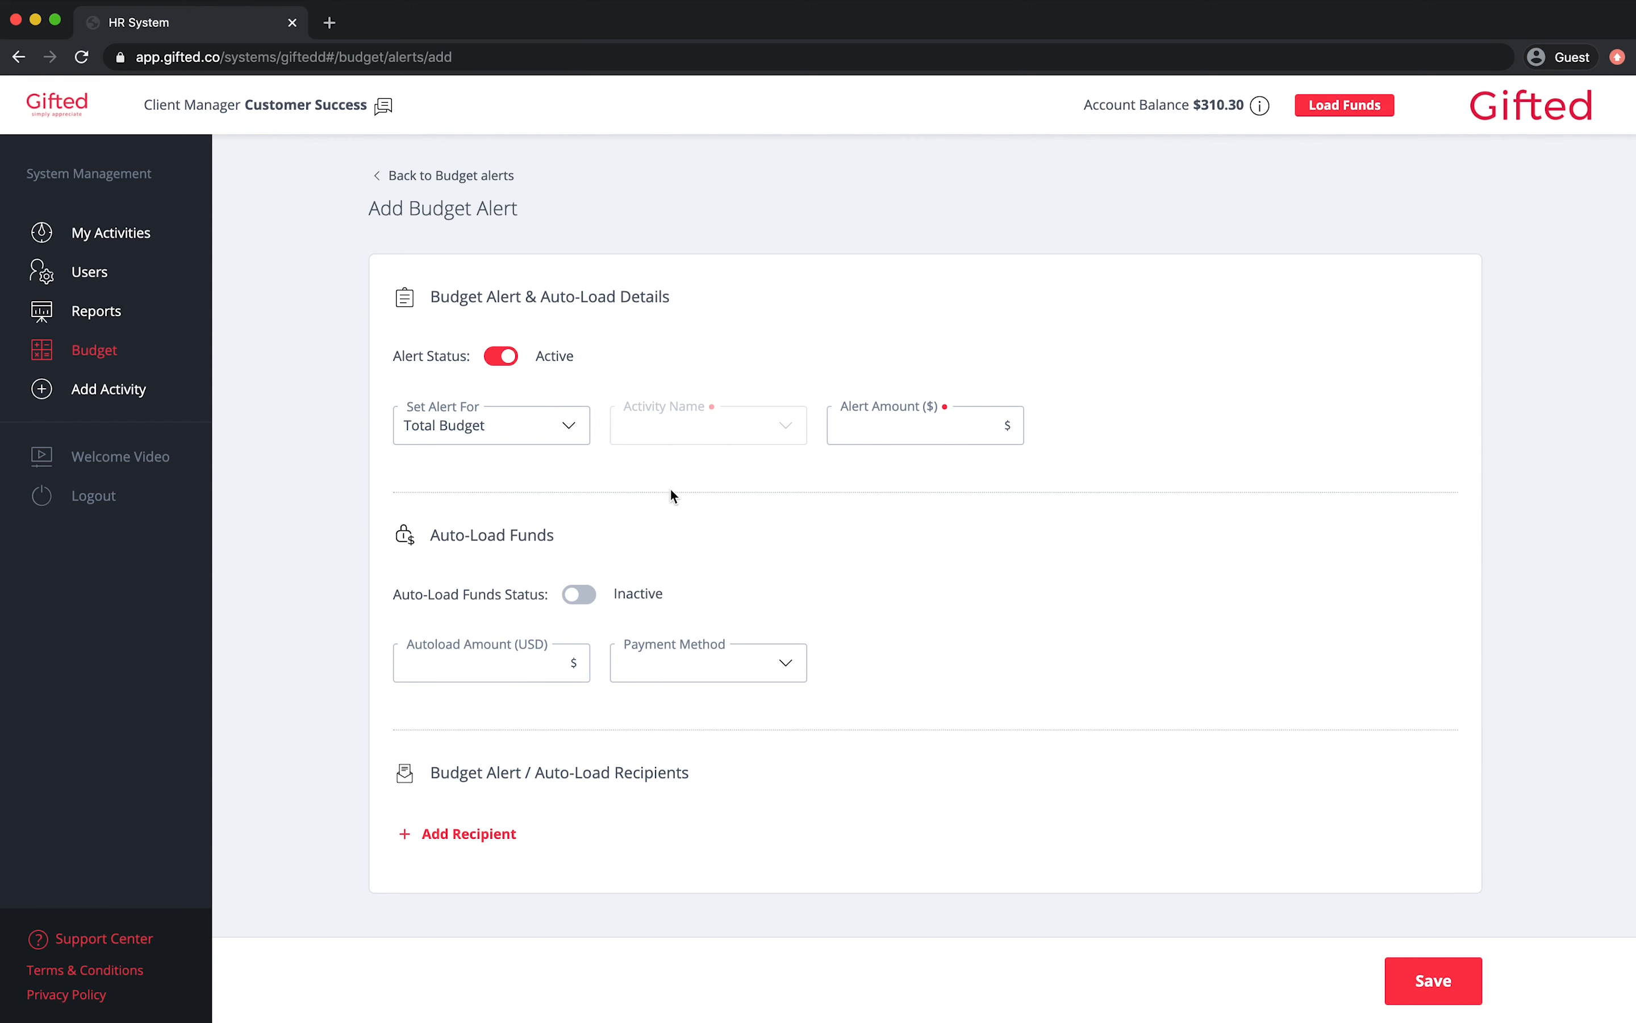
left_click(491, 425)
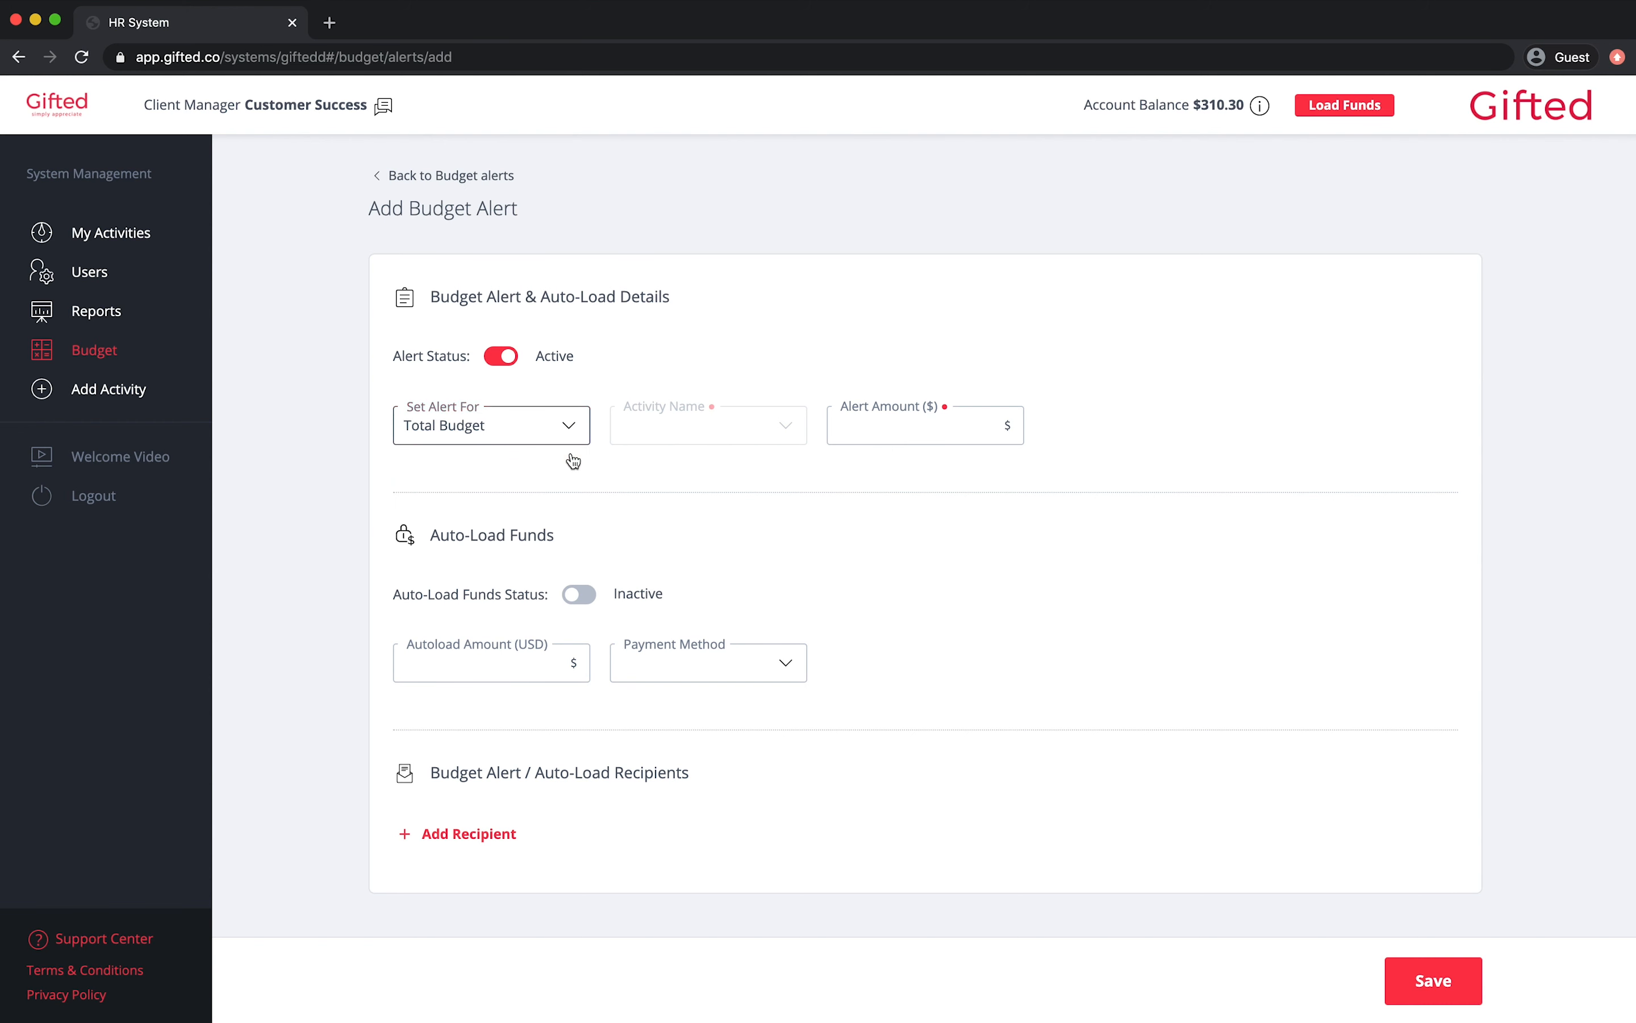
type("100.00")
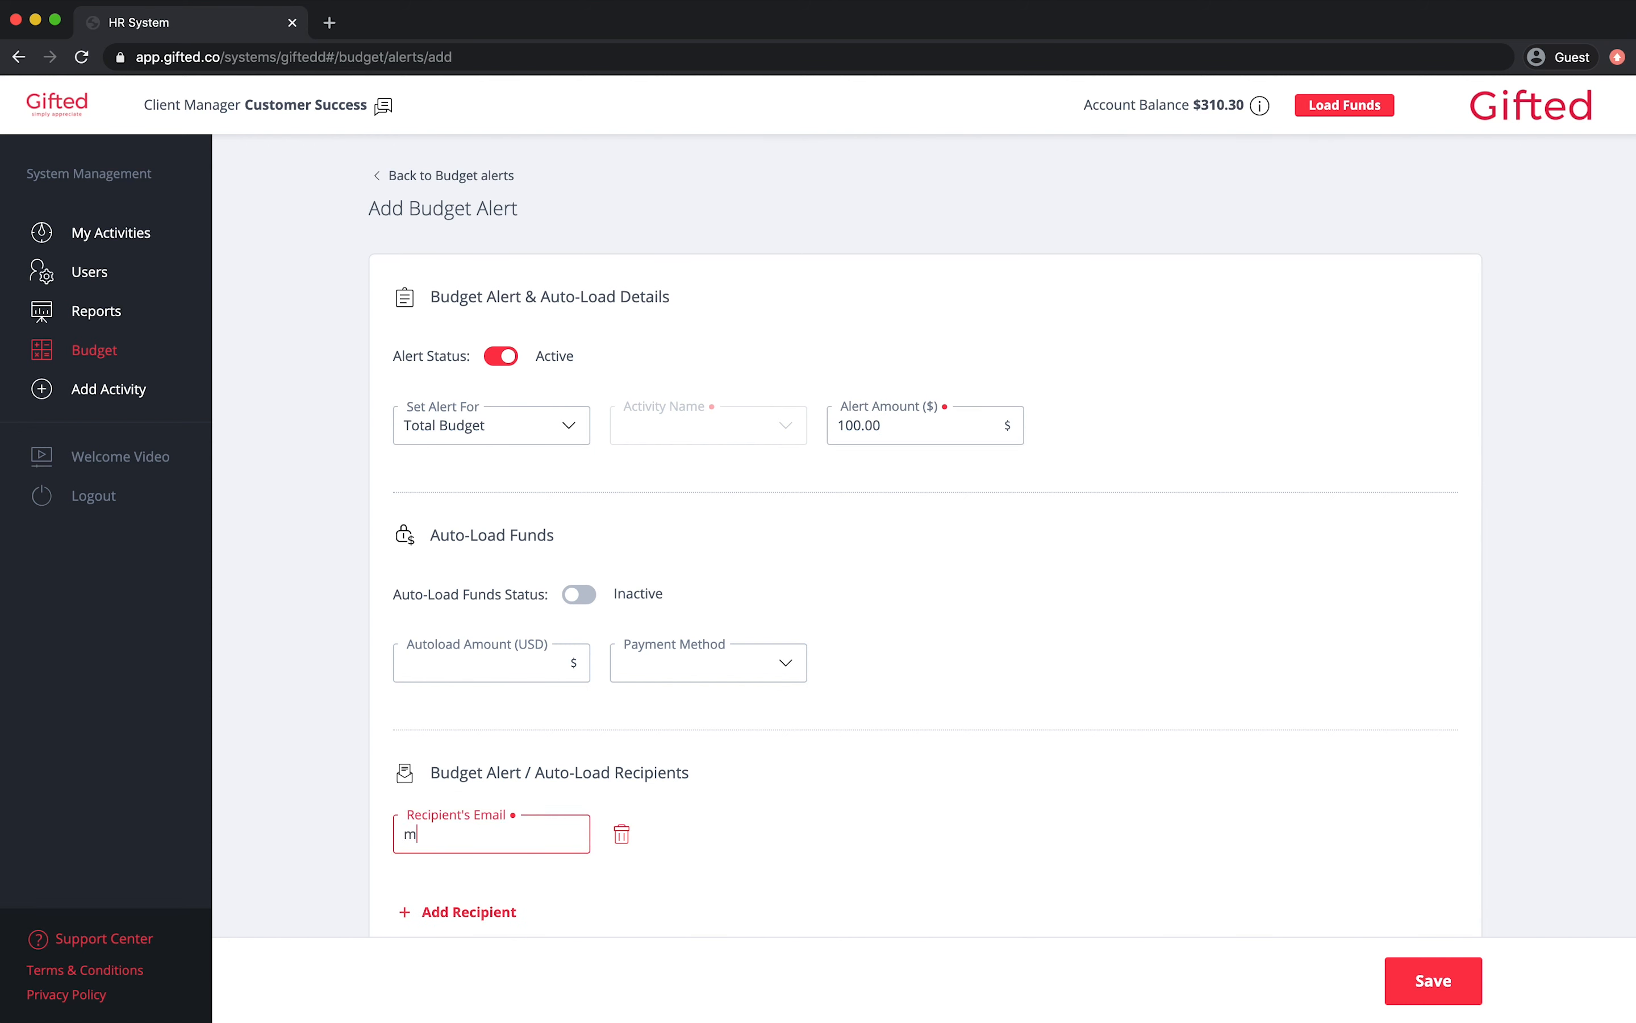
type("anager@company.com")
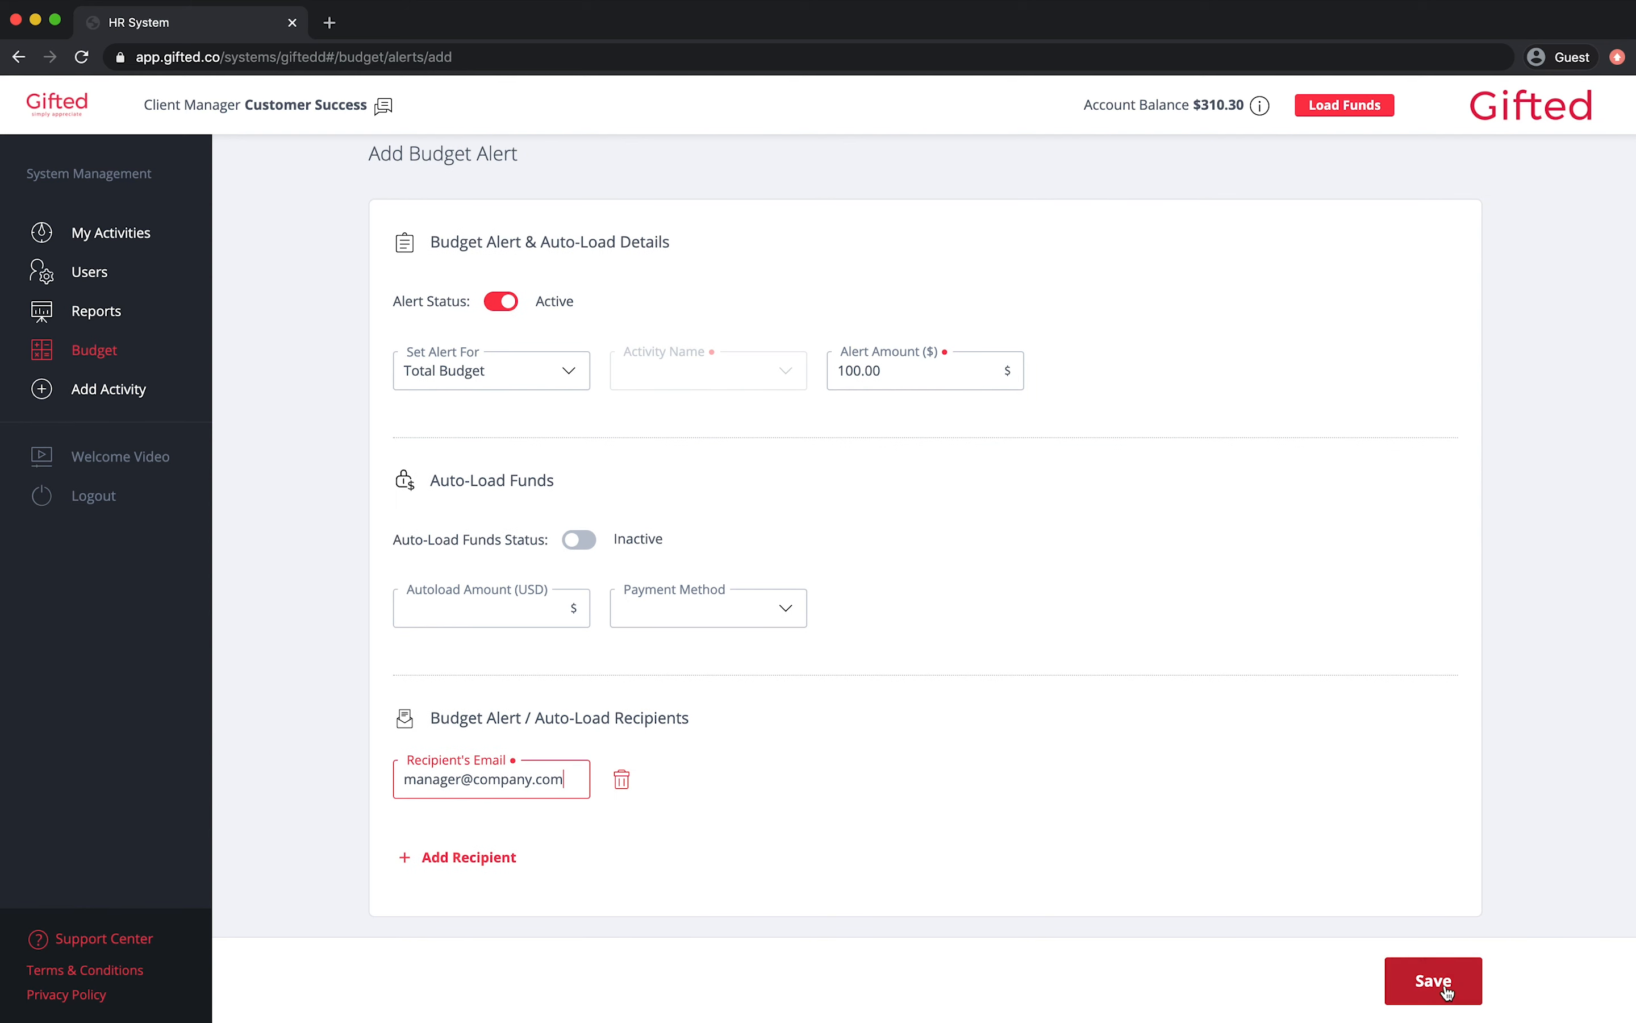
left_click(1433, 980)
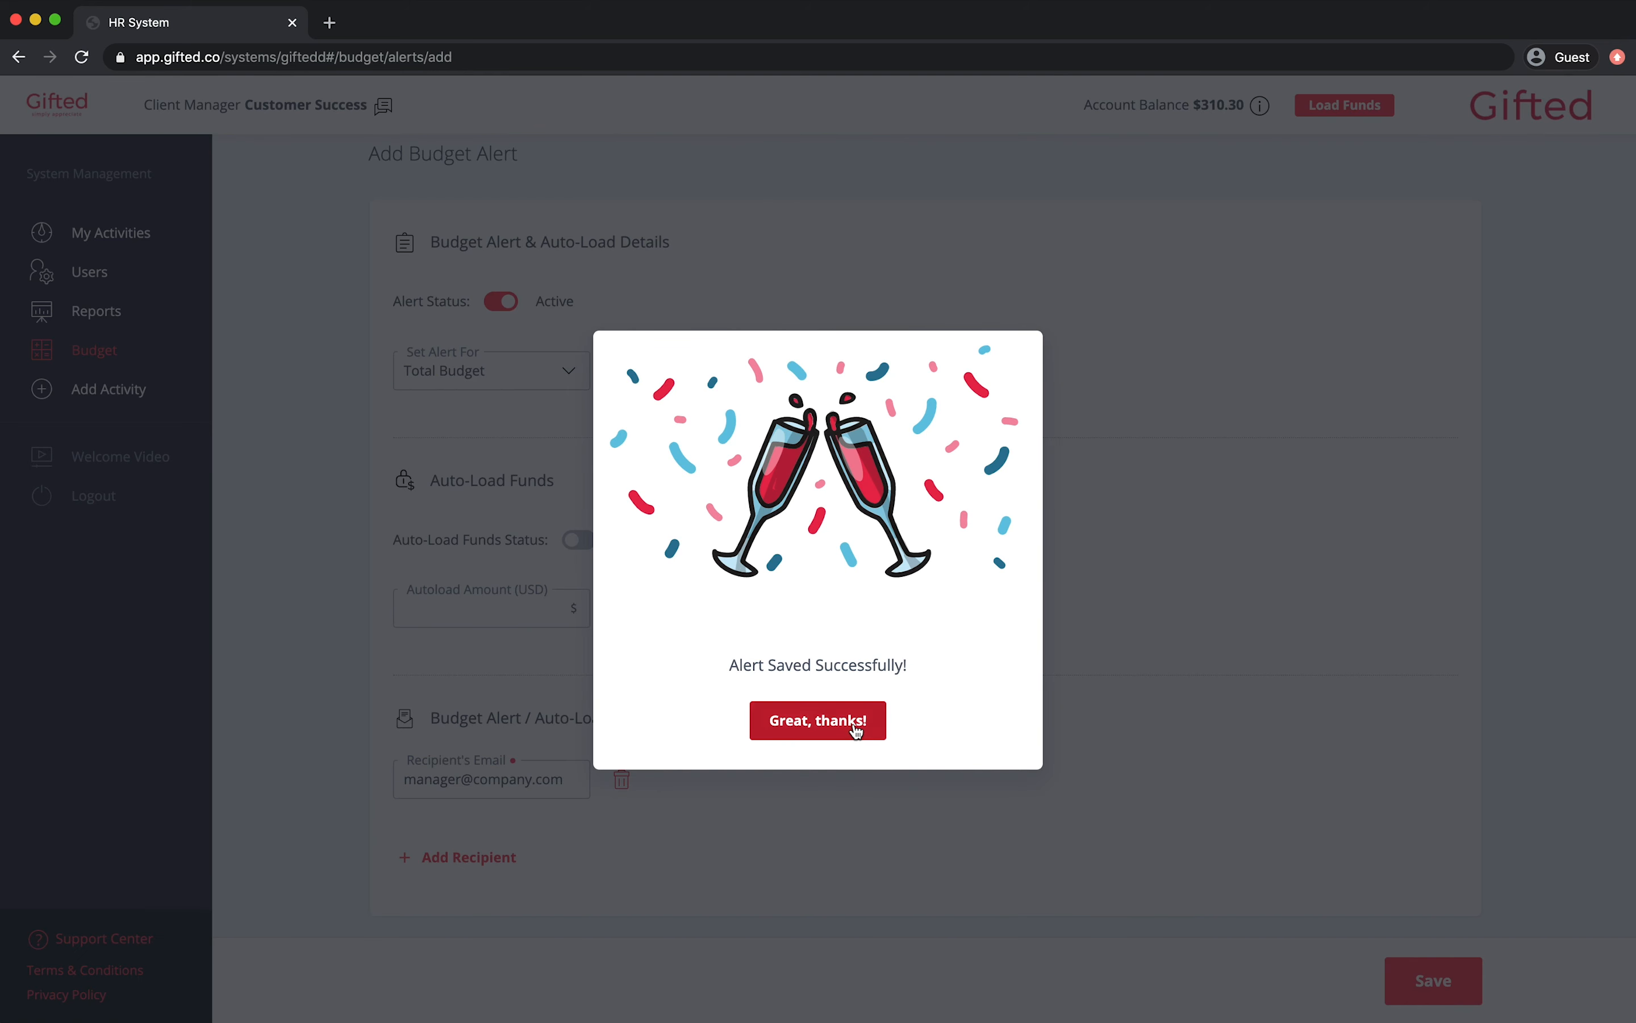
left_click(817, 720)
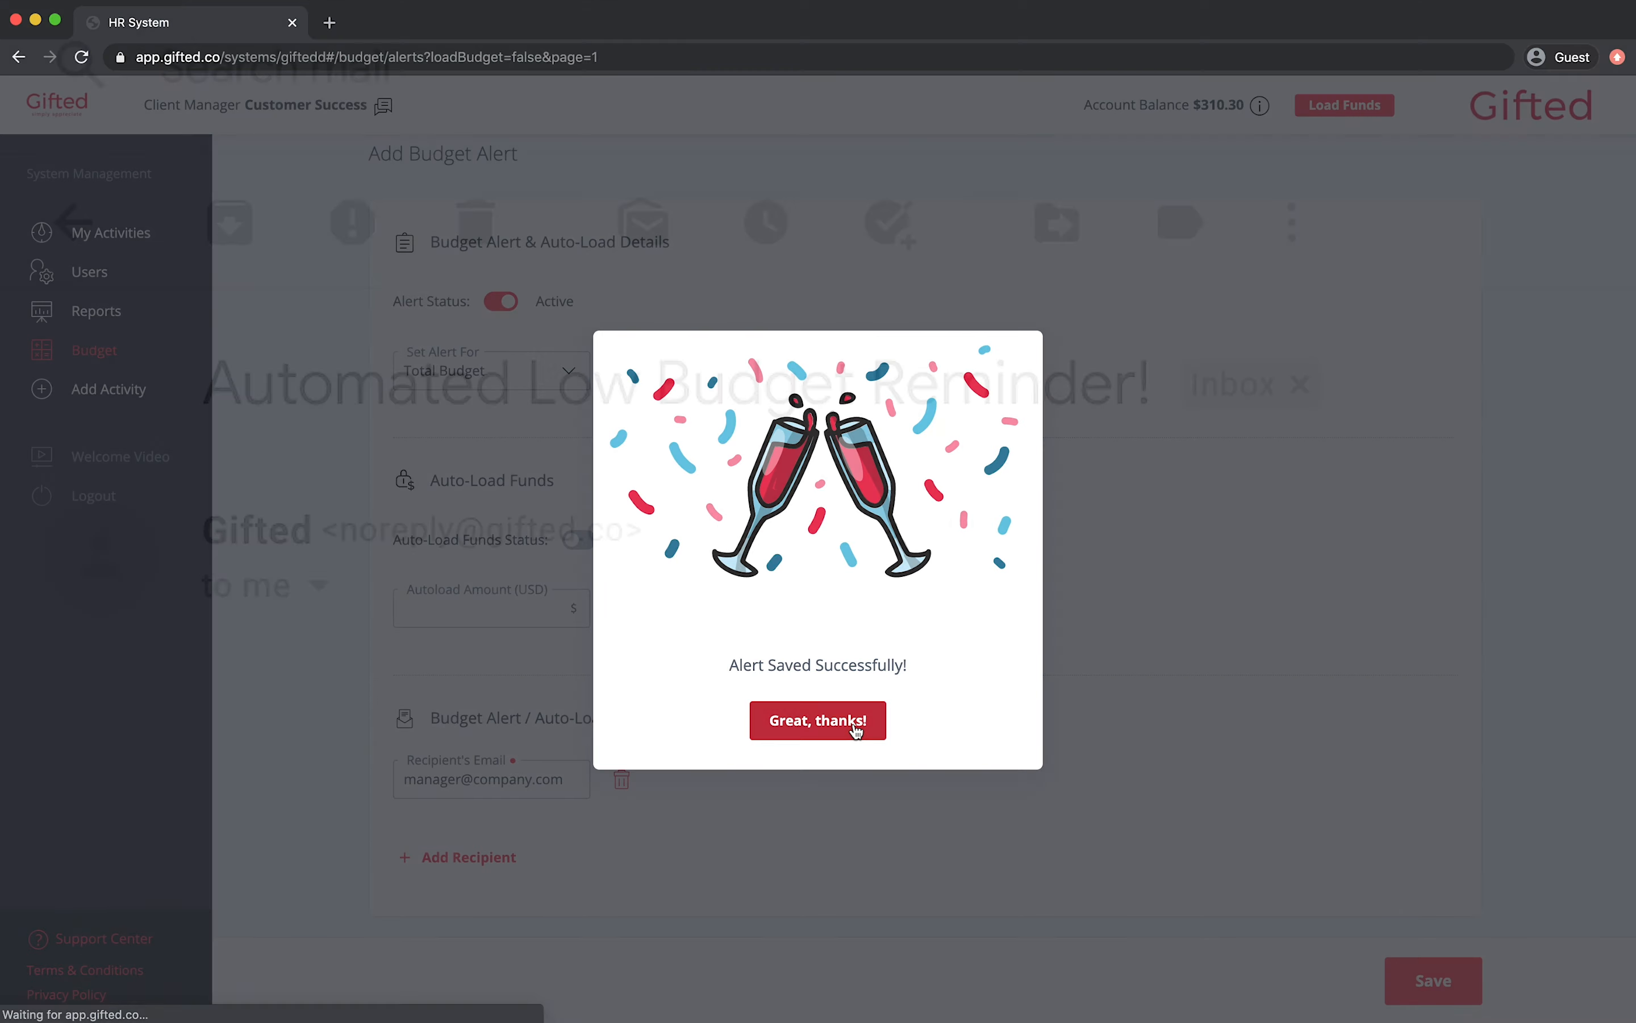
- Enable Auto-Load Funds at 100.00 with the Mastercard on a 100.00 Total Budget alert
left_click(819, 720)
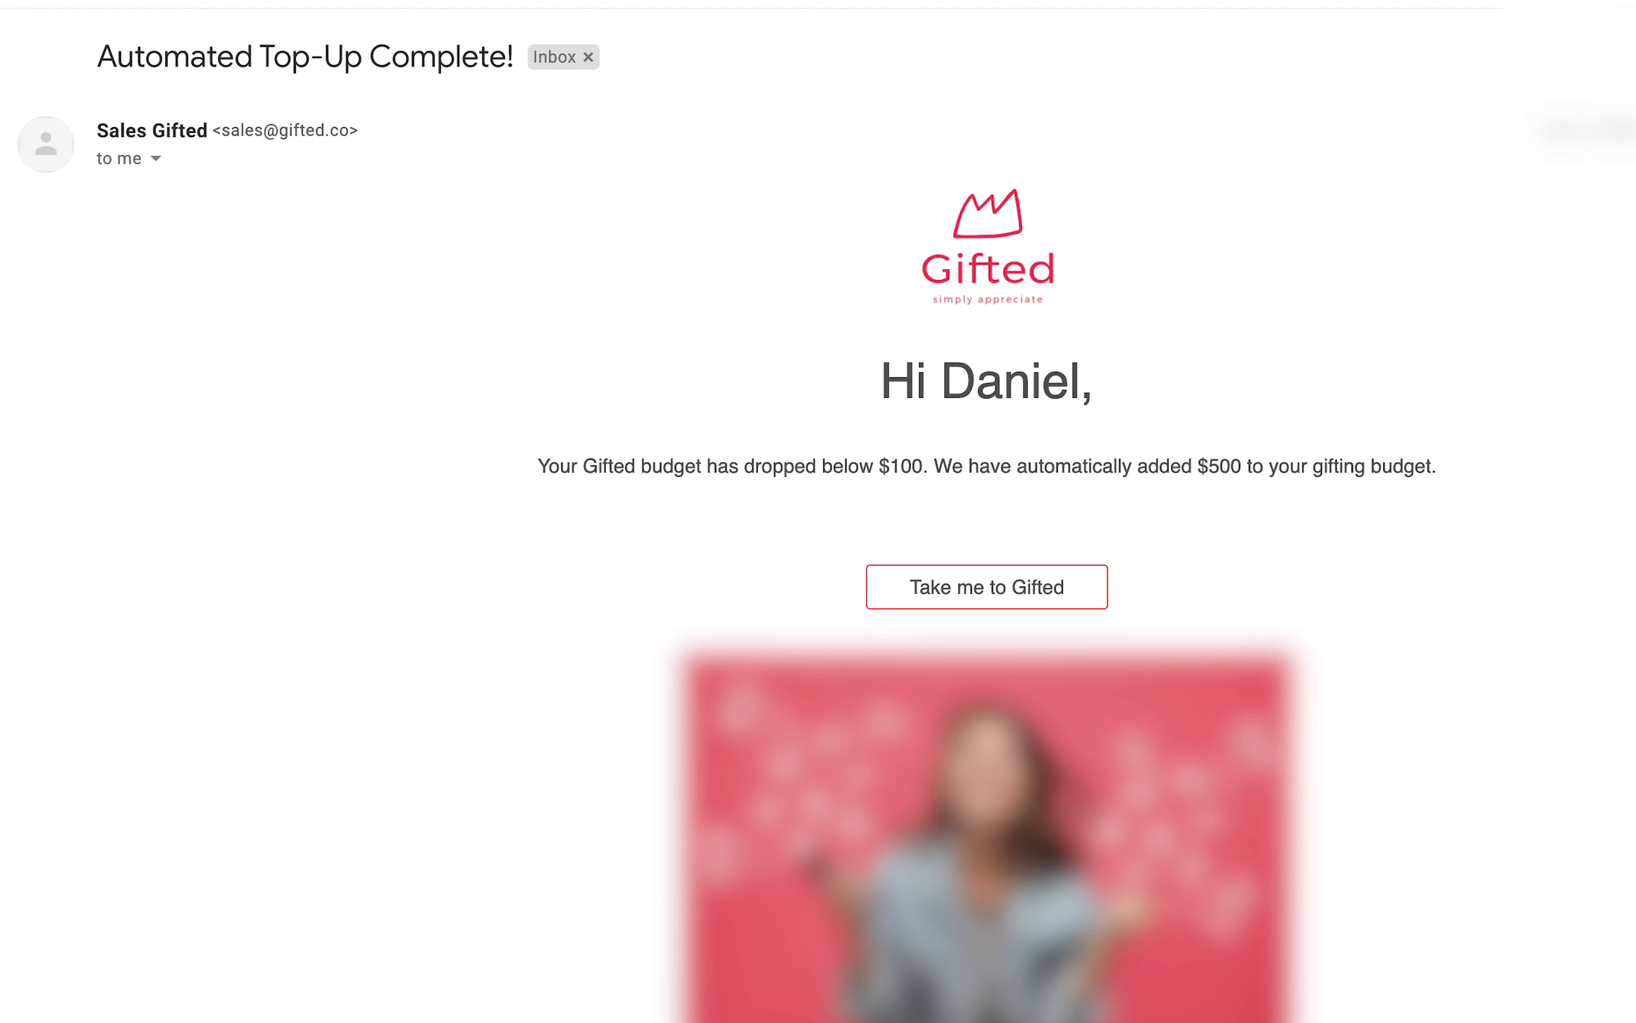
left_click(985, 585)
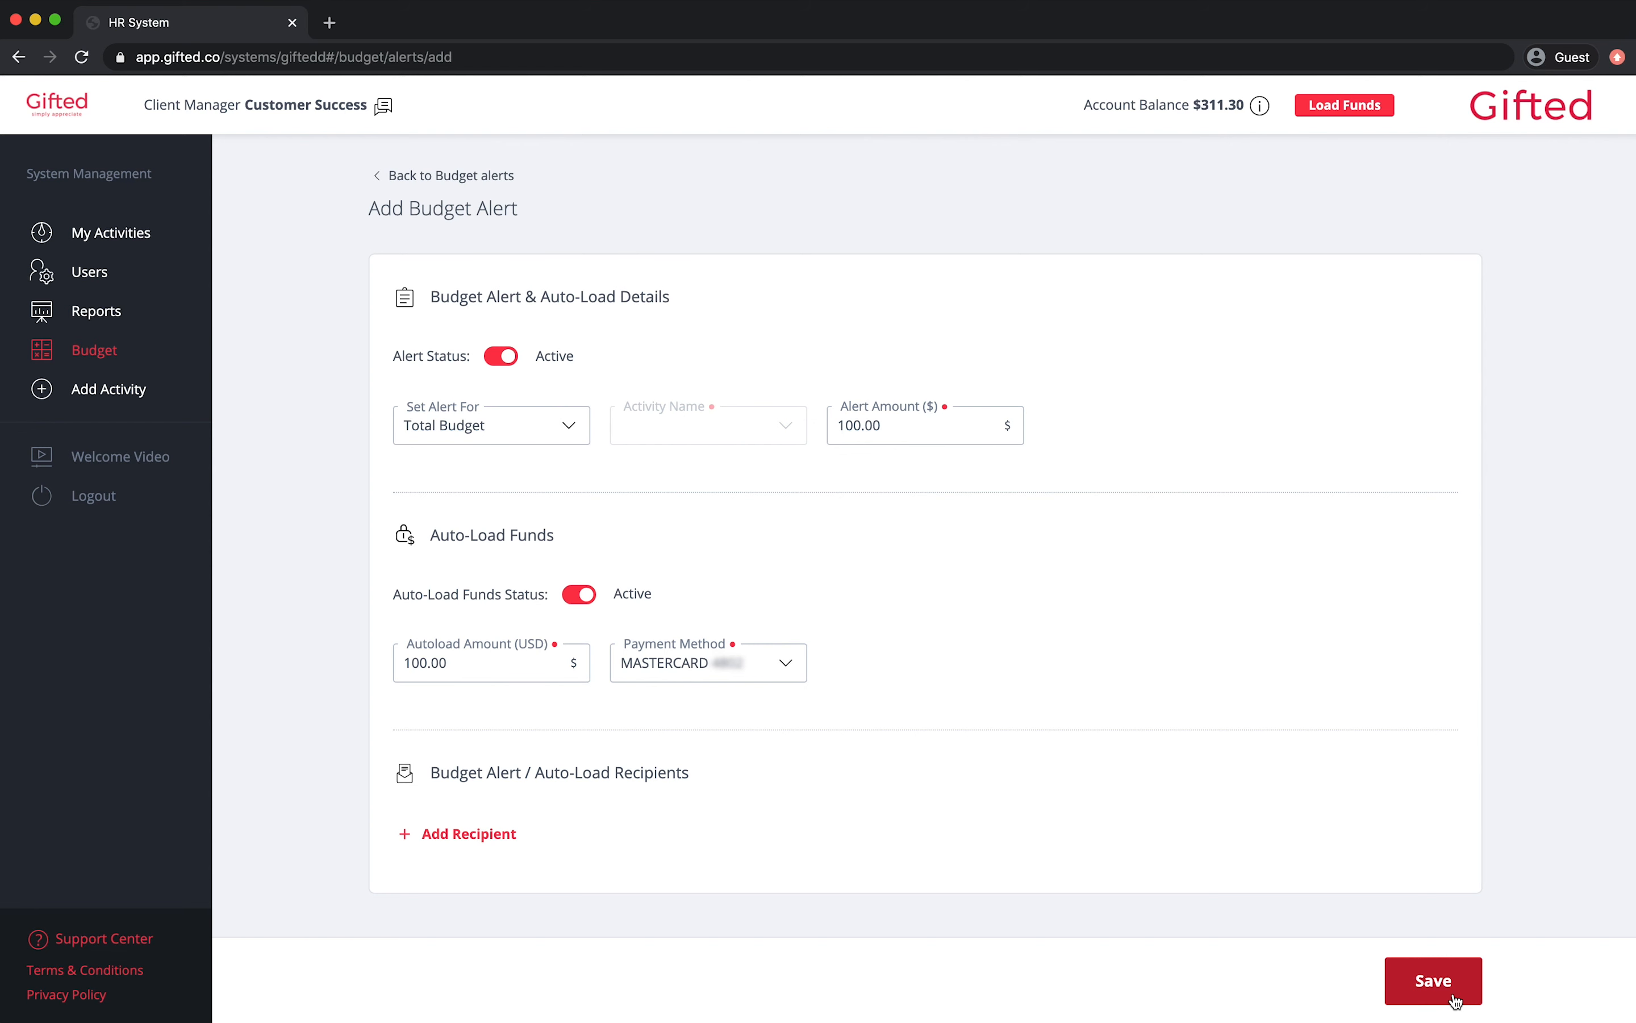
- Save the auto-loading alert, review the Load Budget payment options, and return to budget transactions
left_click(1431, 979)
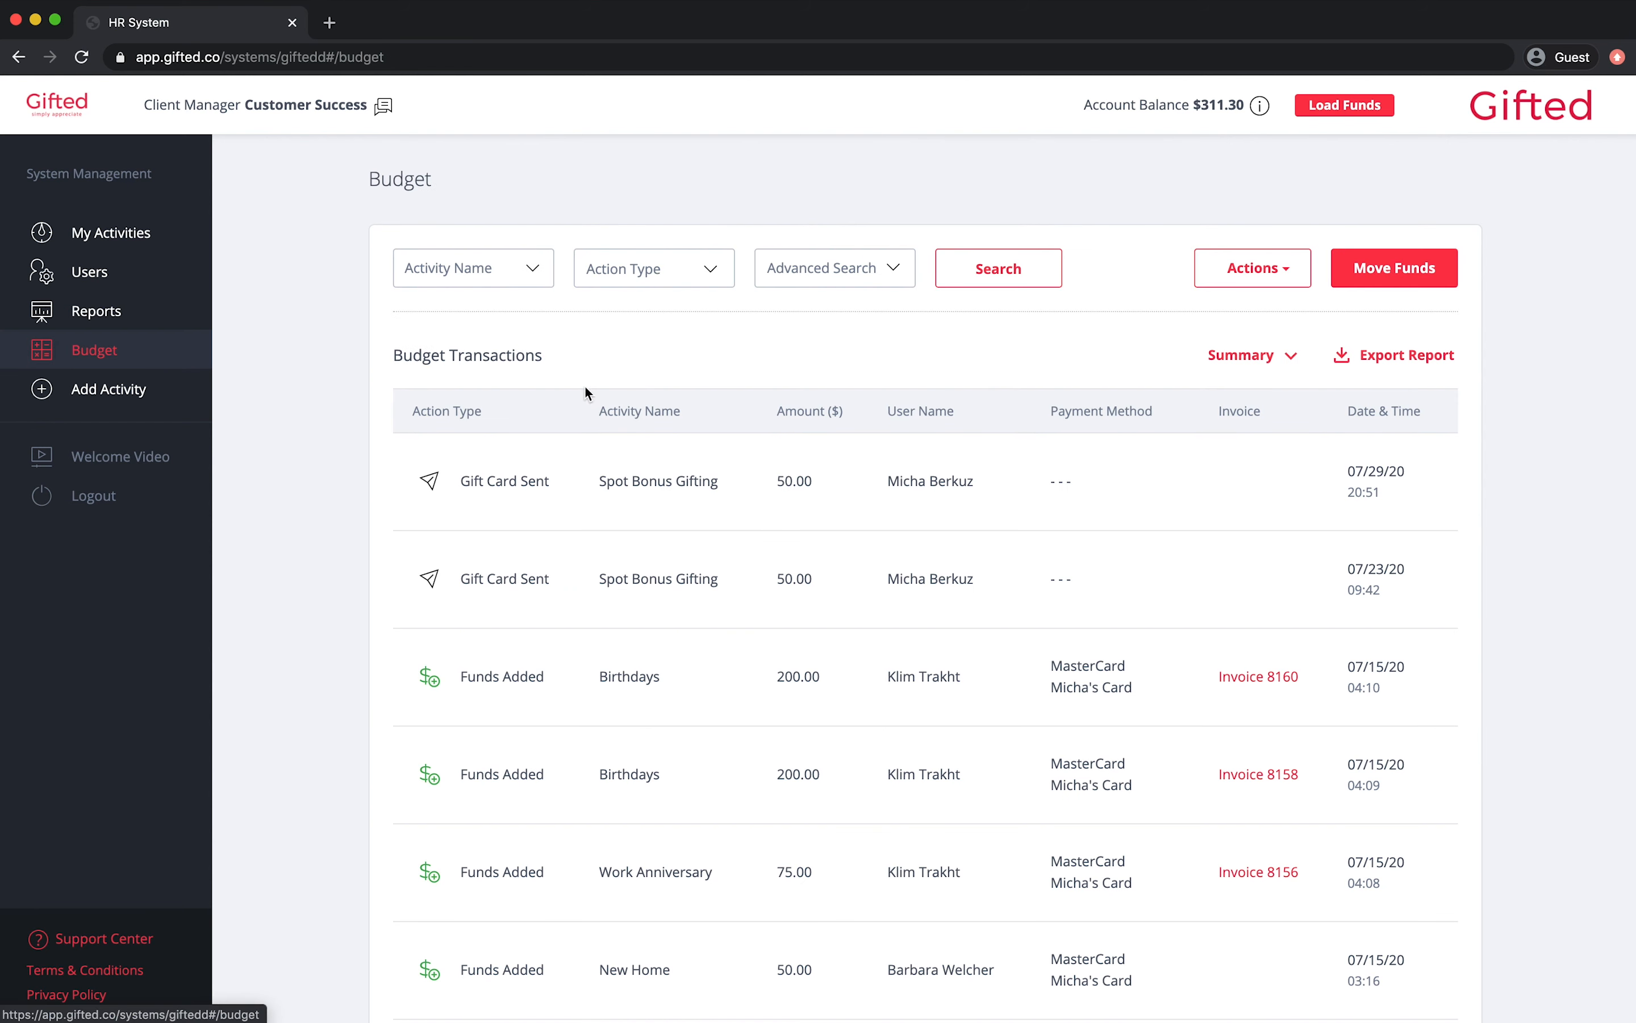
left_click(1250, 268)
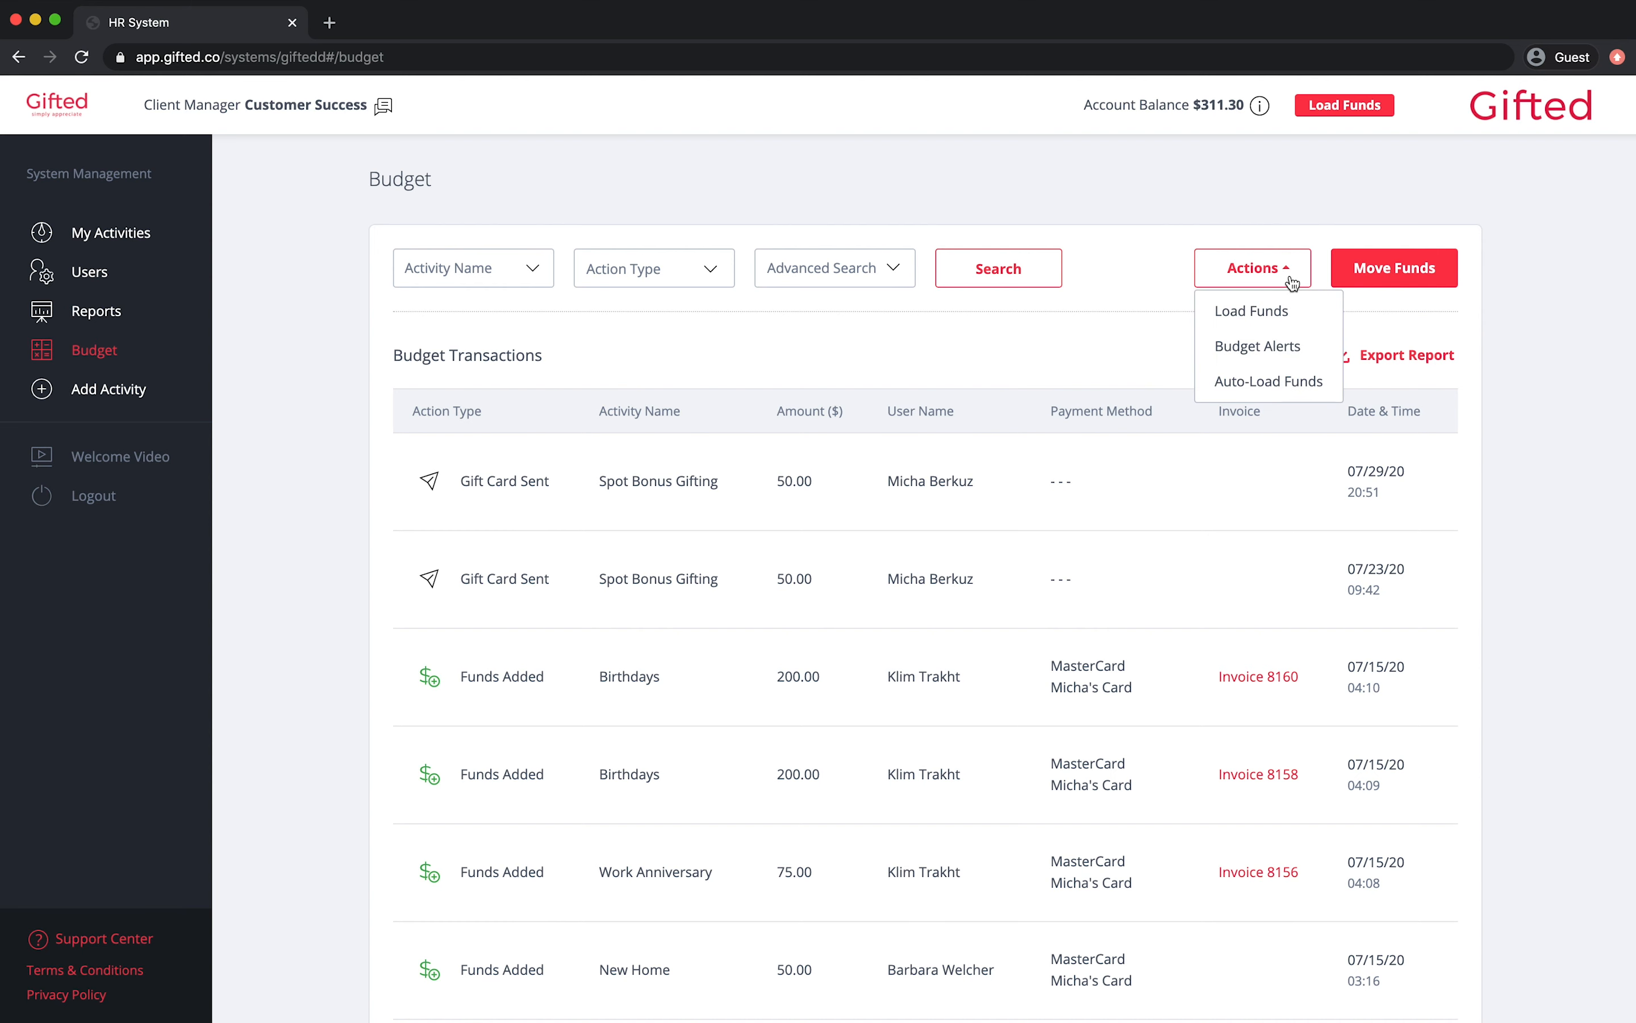
left_click(1250, 310)
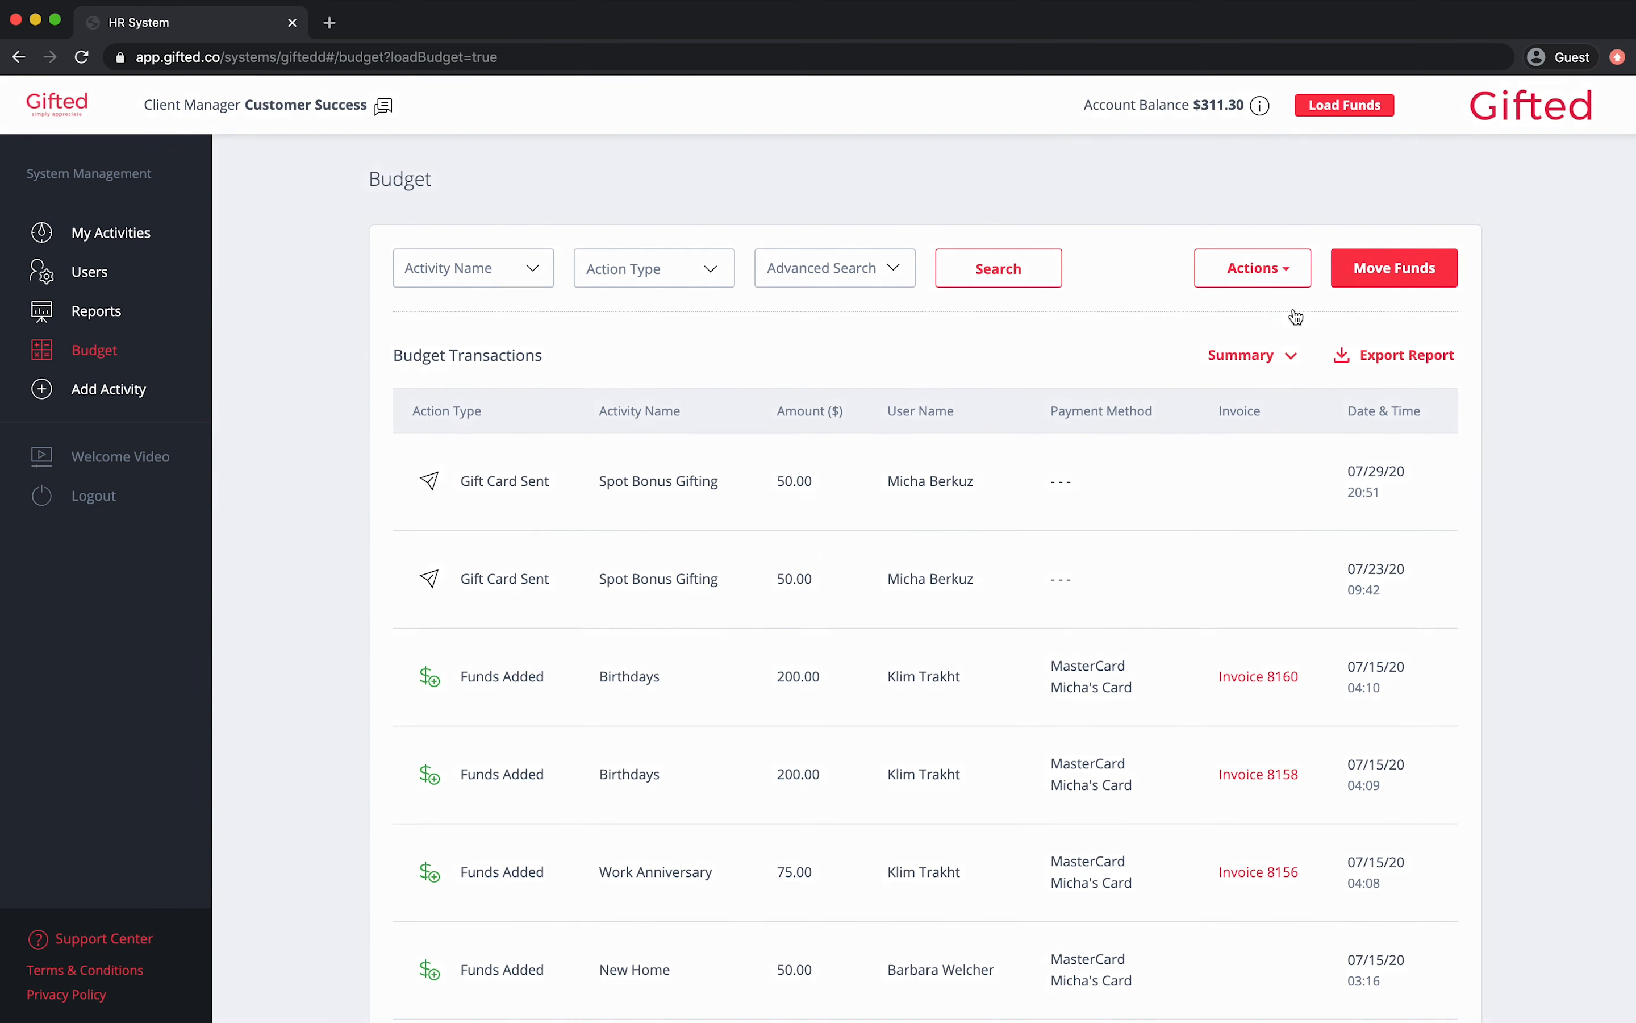
left_click(1345, 104)
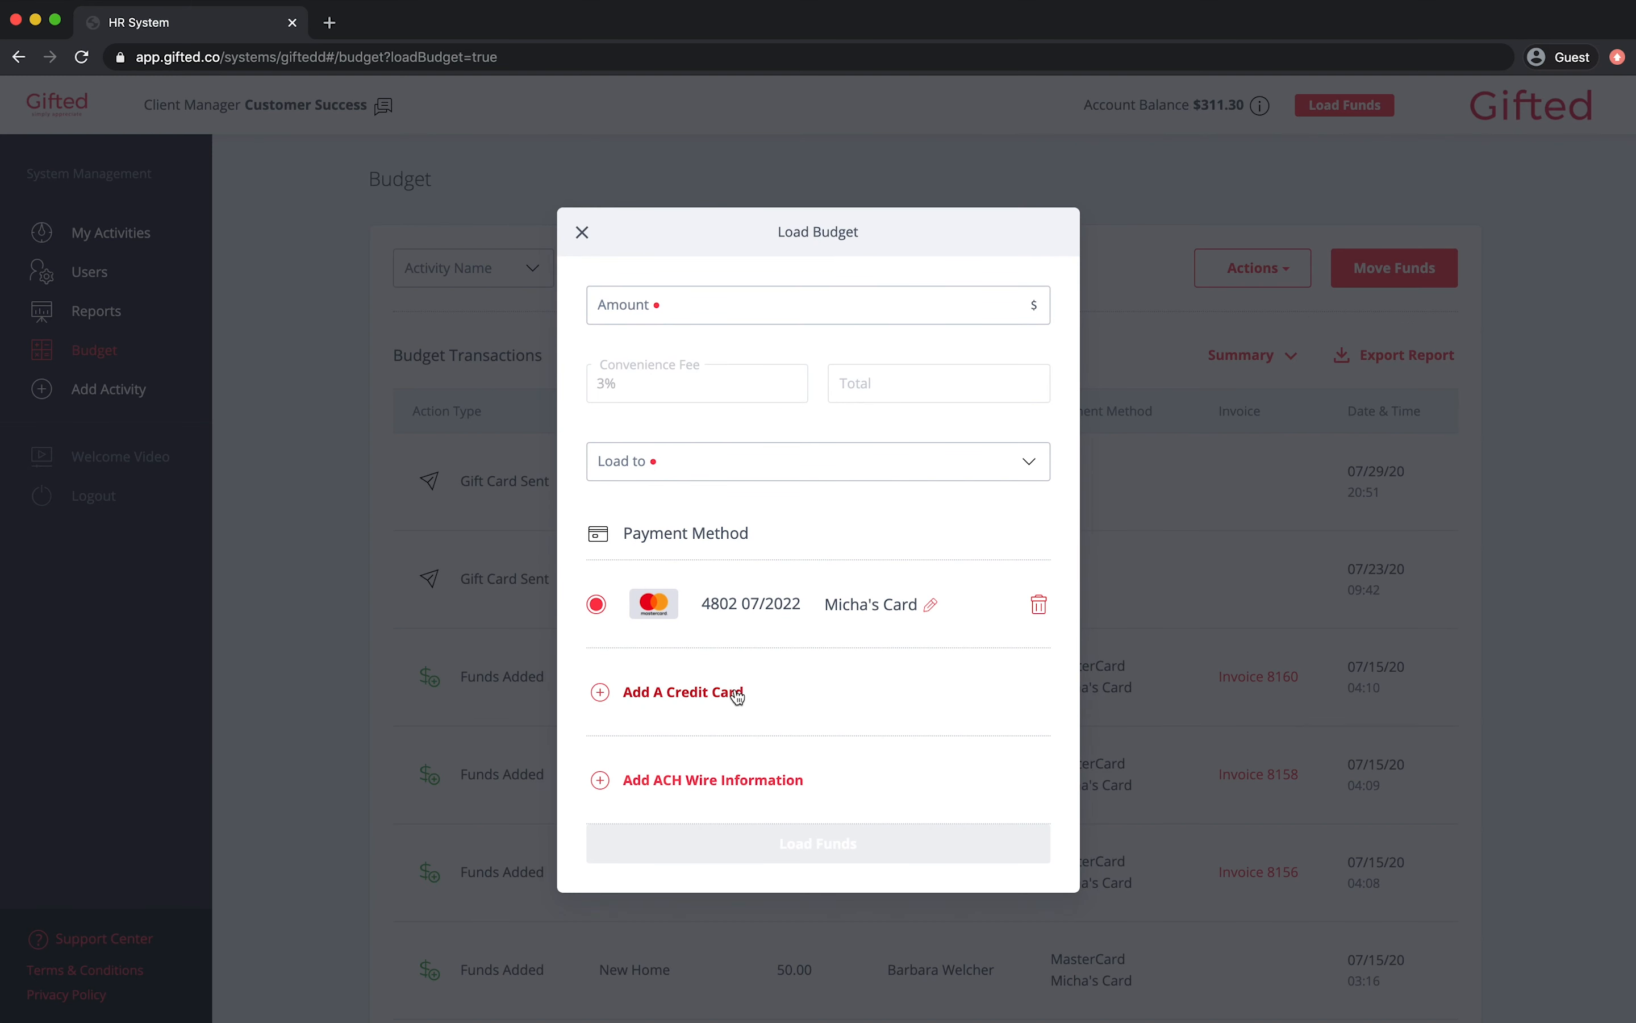
left_click(686, 691)
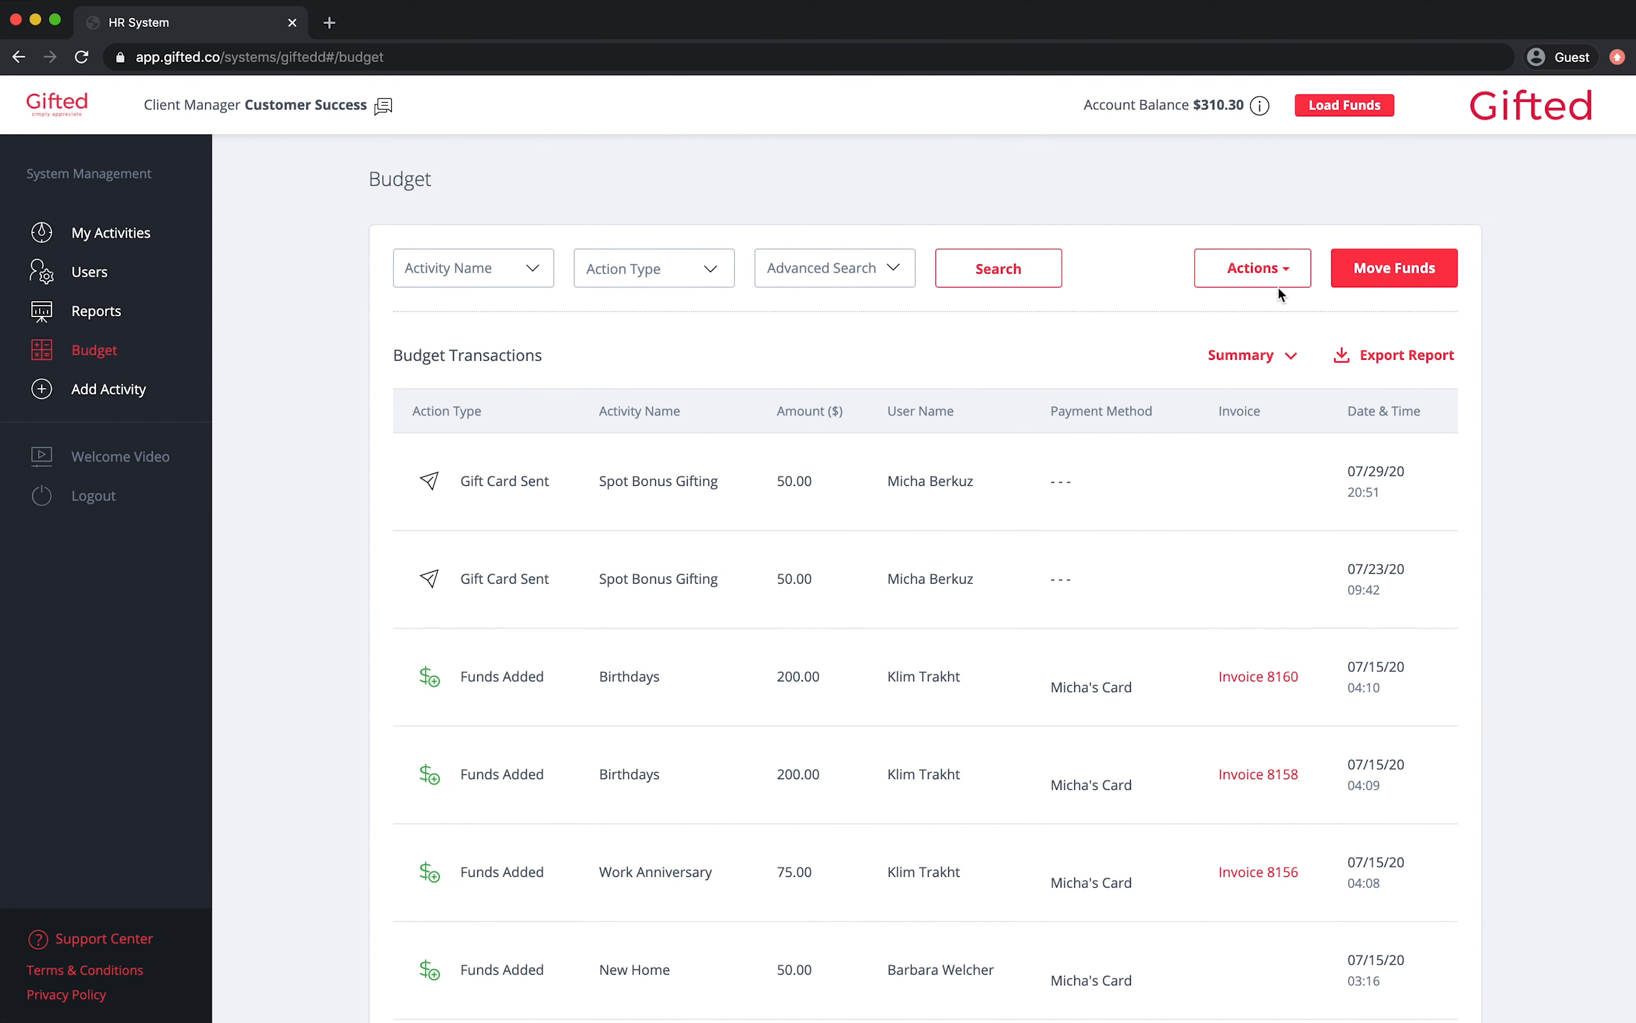
left_click(1251, 269)
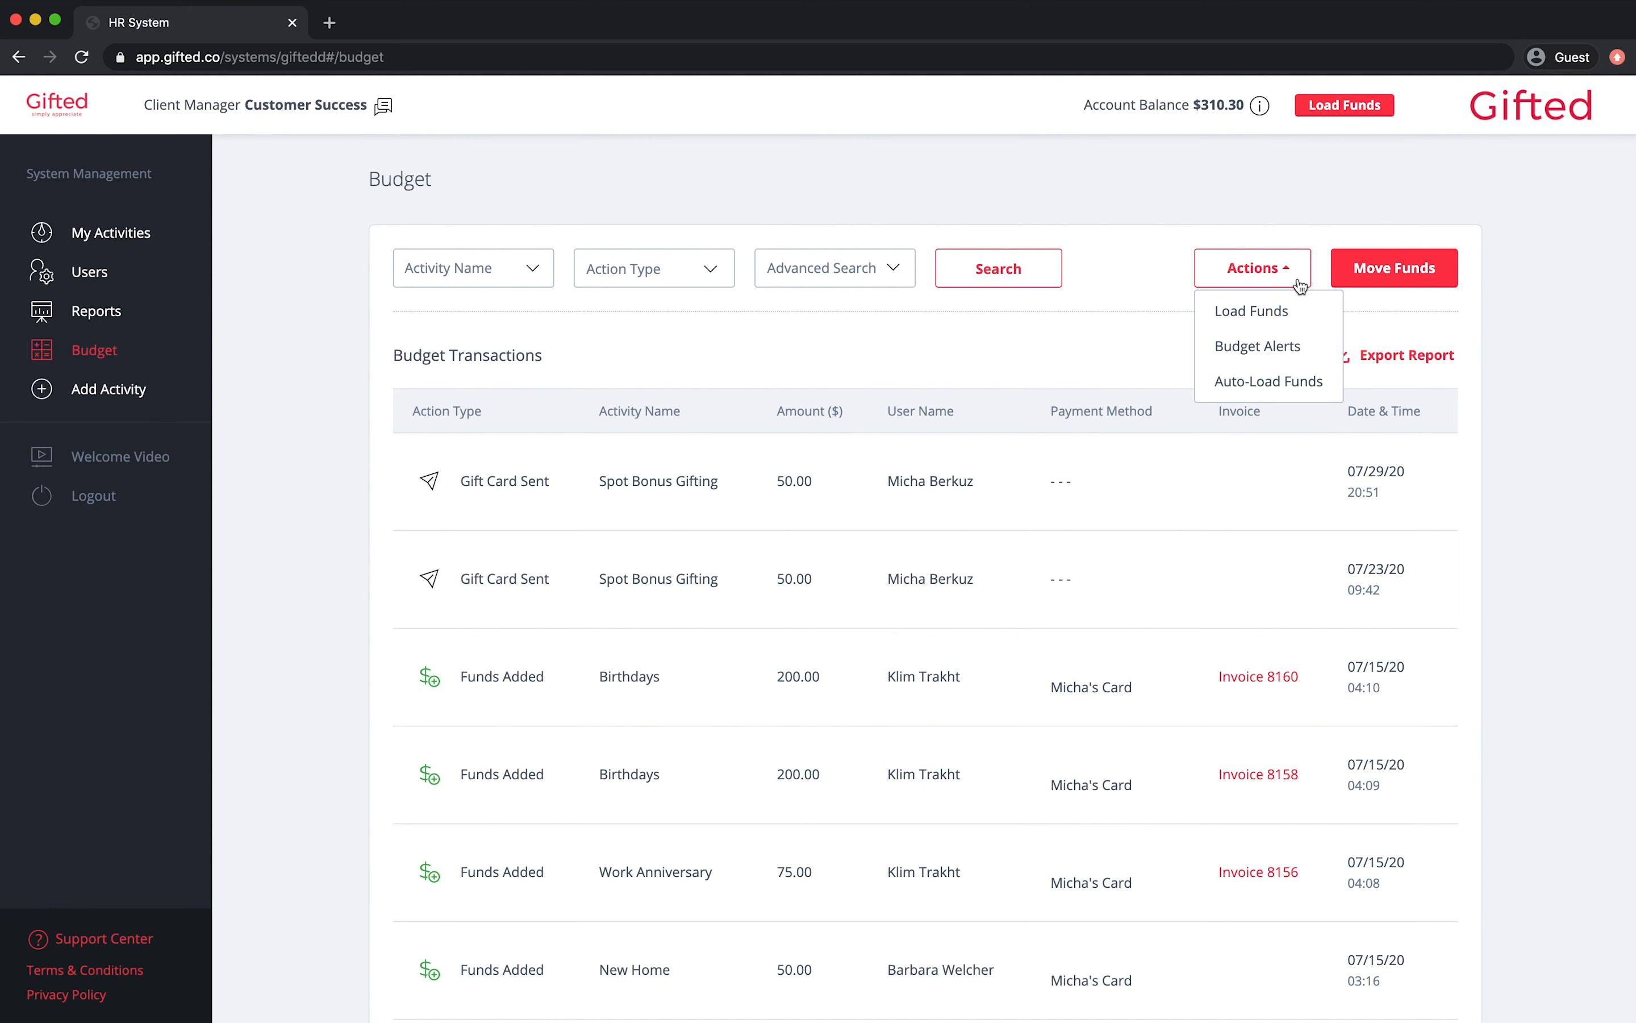
- Switch the Feel Better alert's status to inactive and save it
left_click(1257, 345)
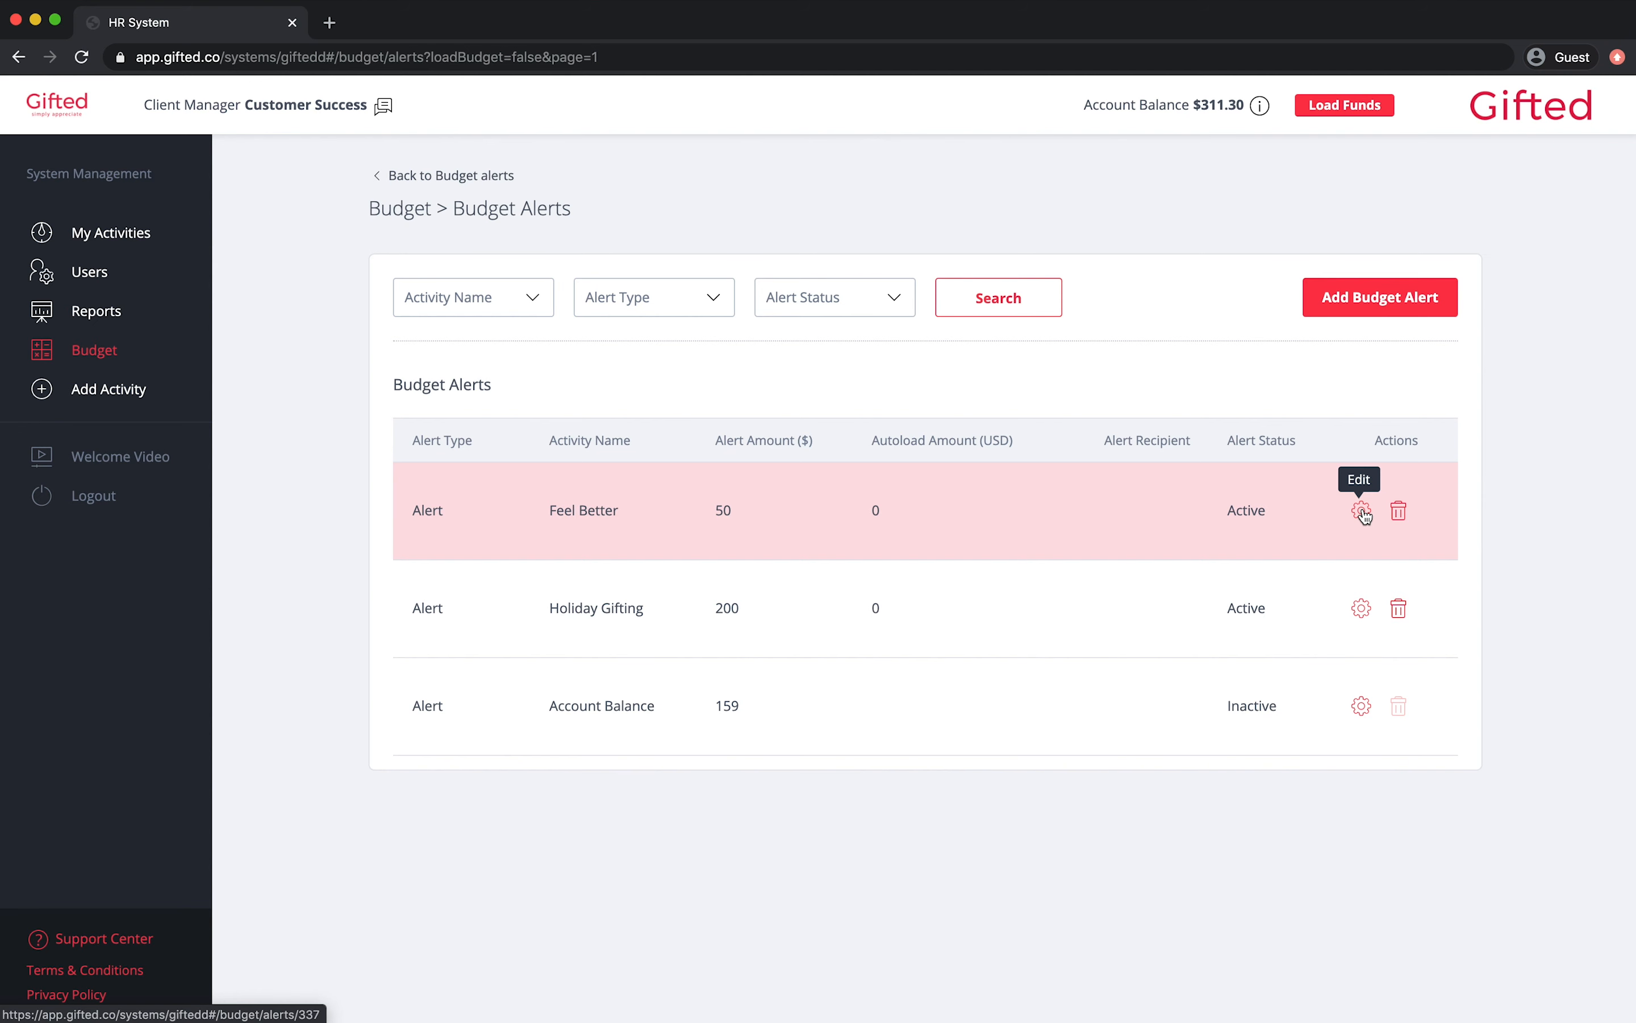
left_click(1361, 510)
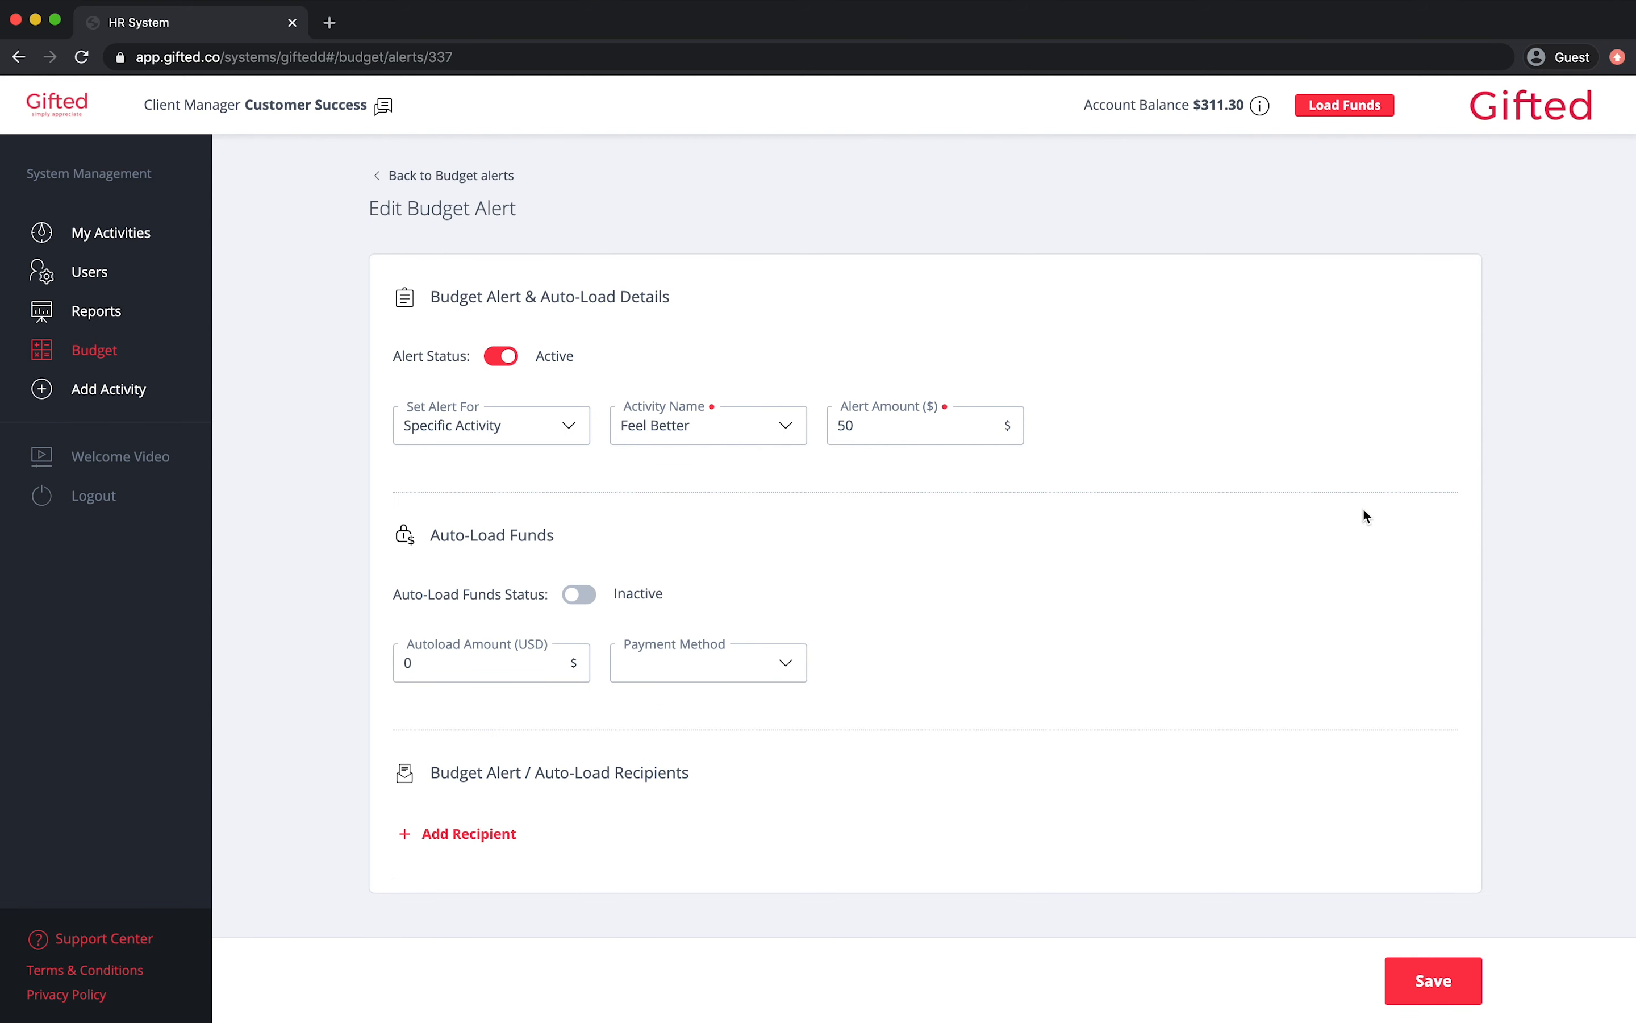
left_click(500, 356)
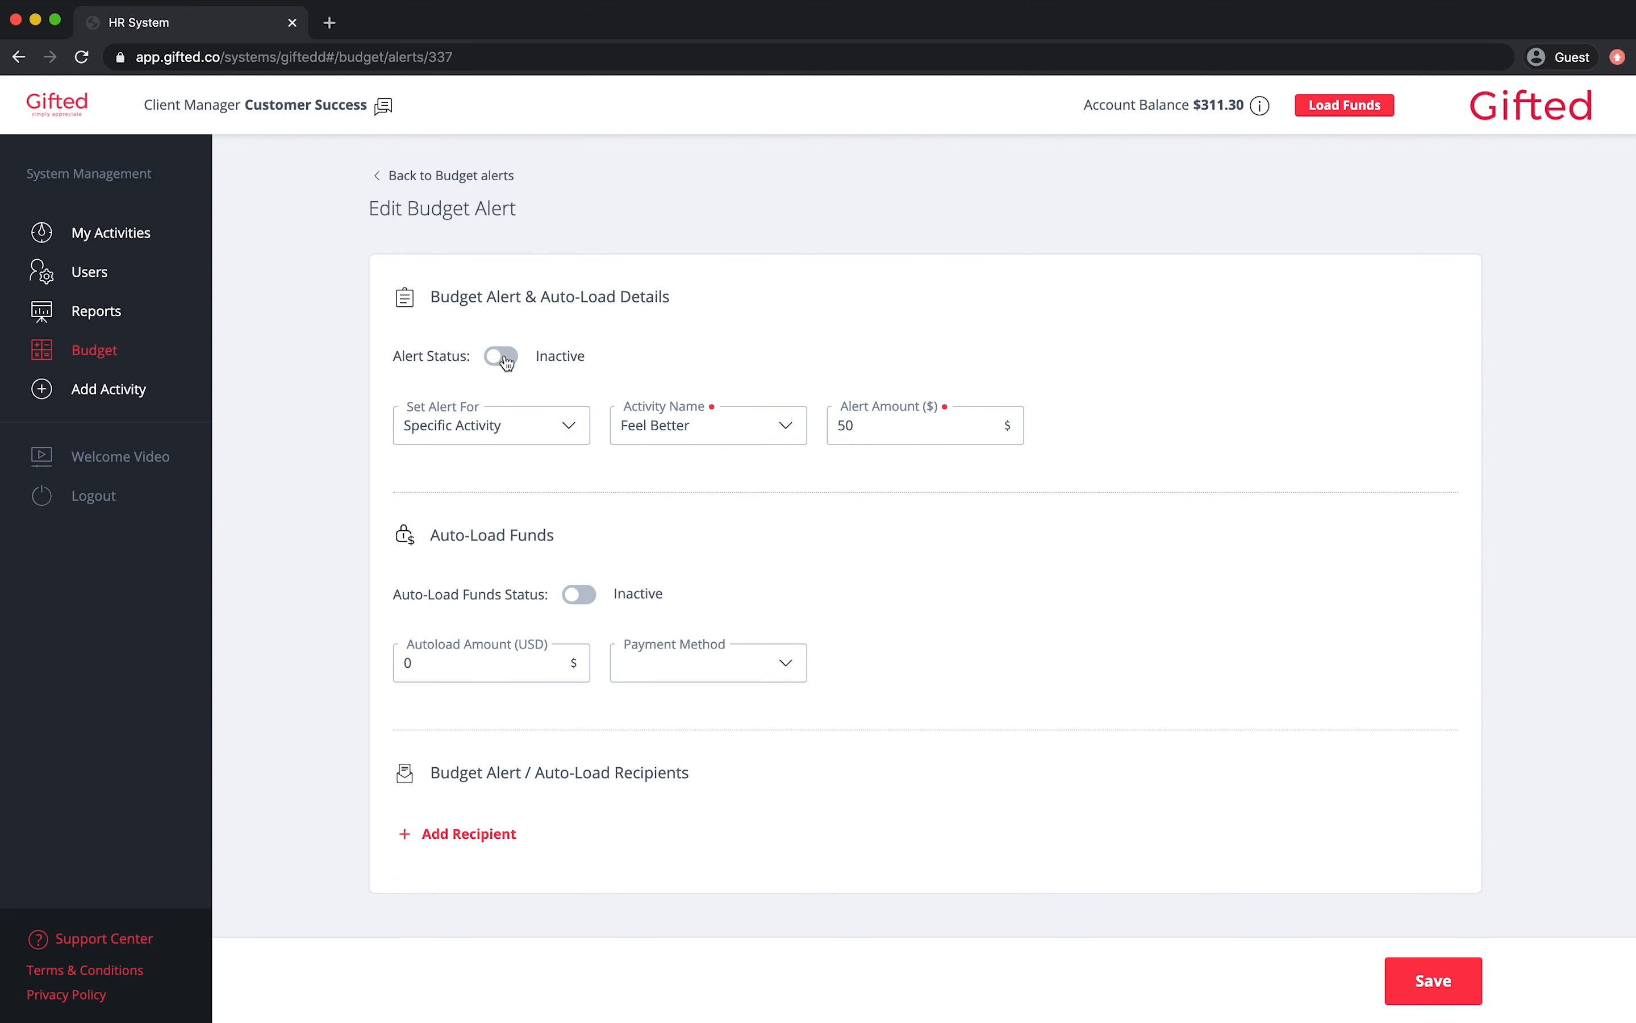
left_click(1431, 979)
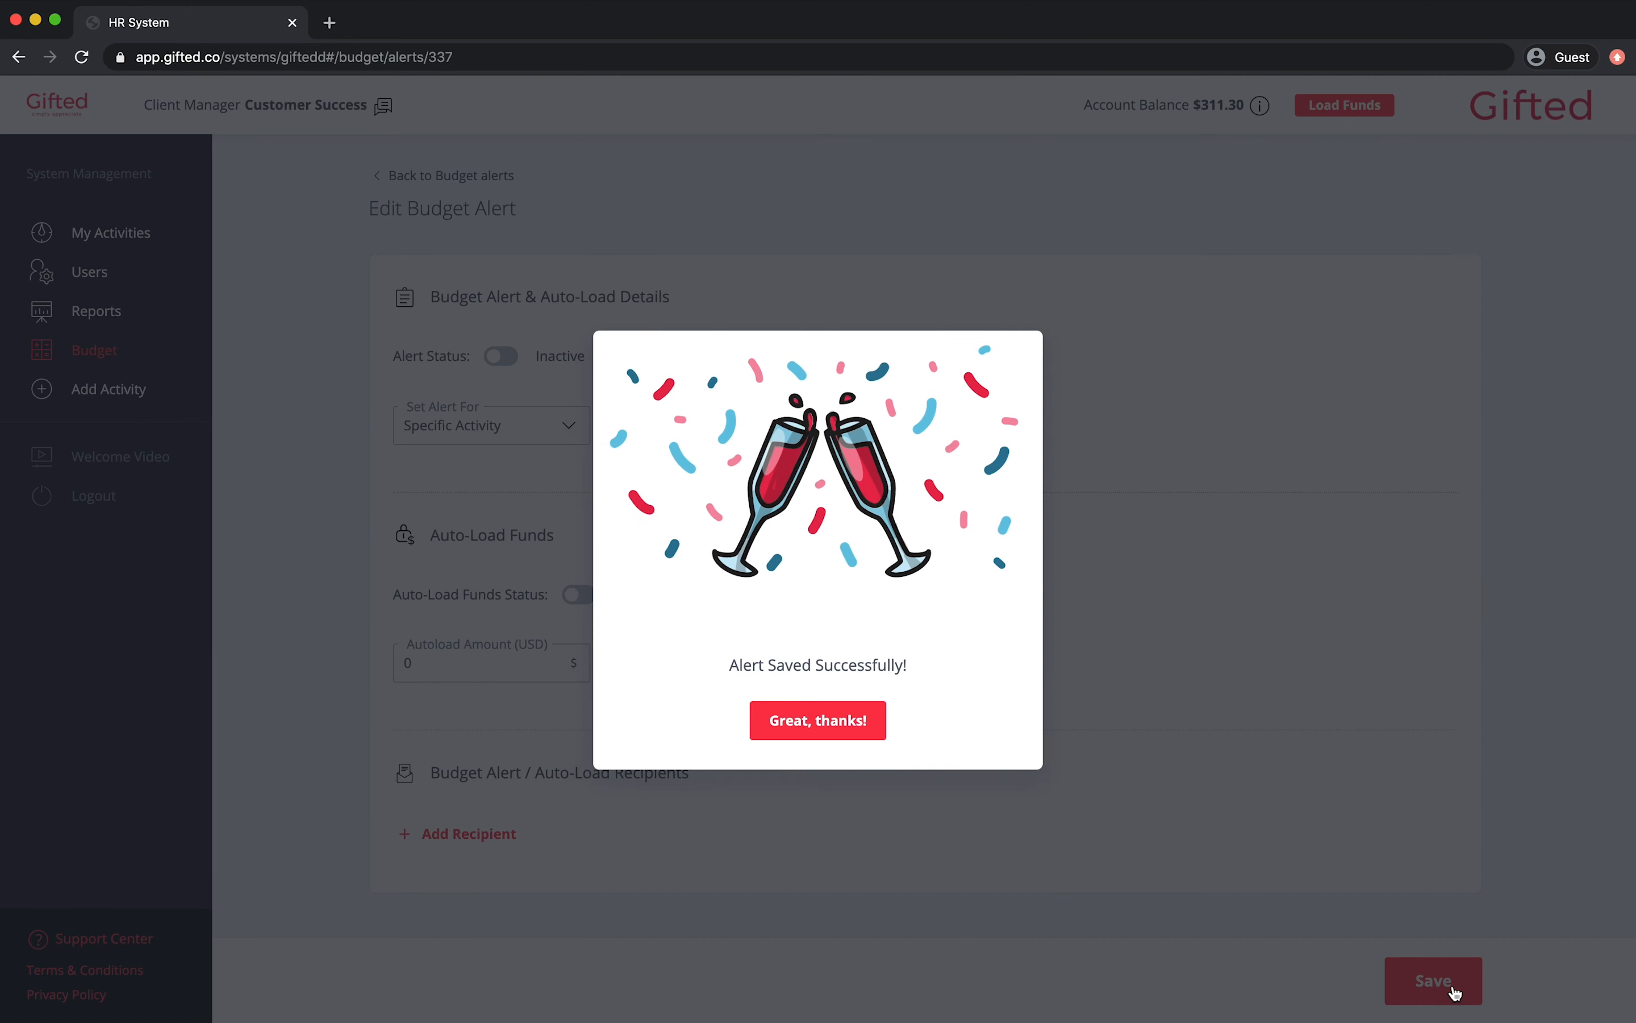
left_click(818, 720)
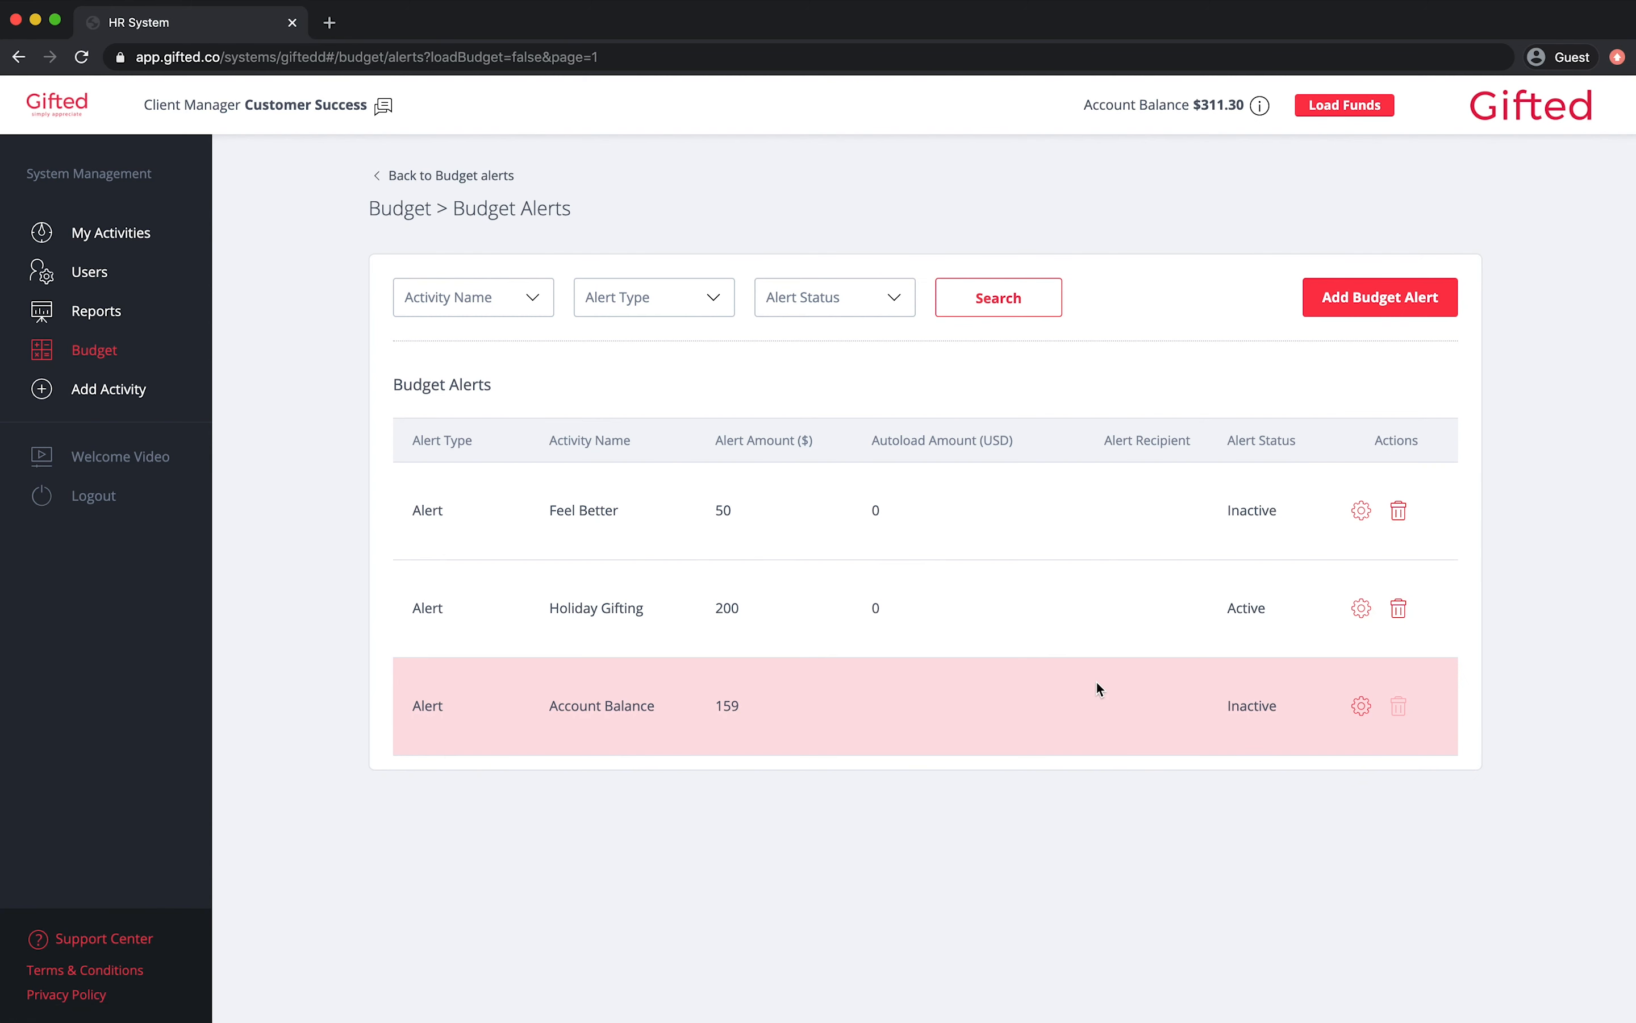
- Change the Holiday Gifting alert amount from 200 to 250
left_click(1361, 607)
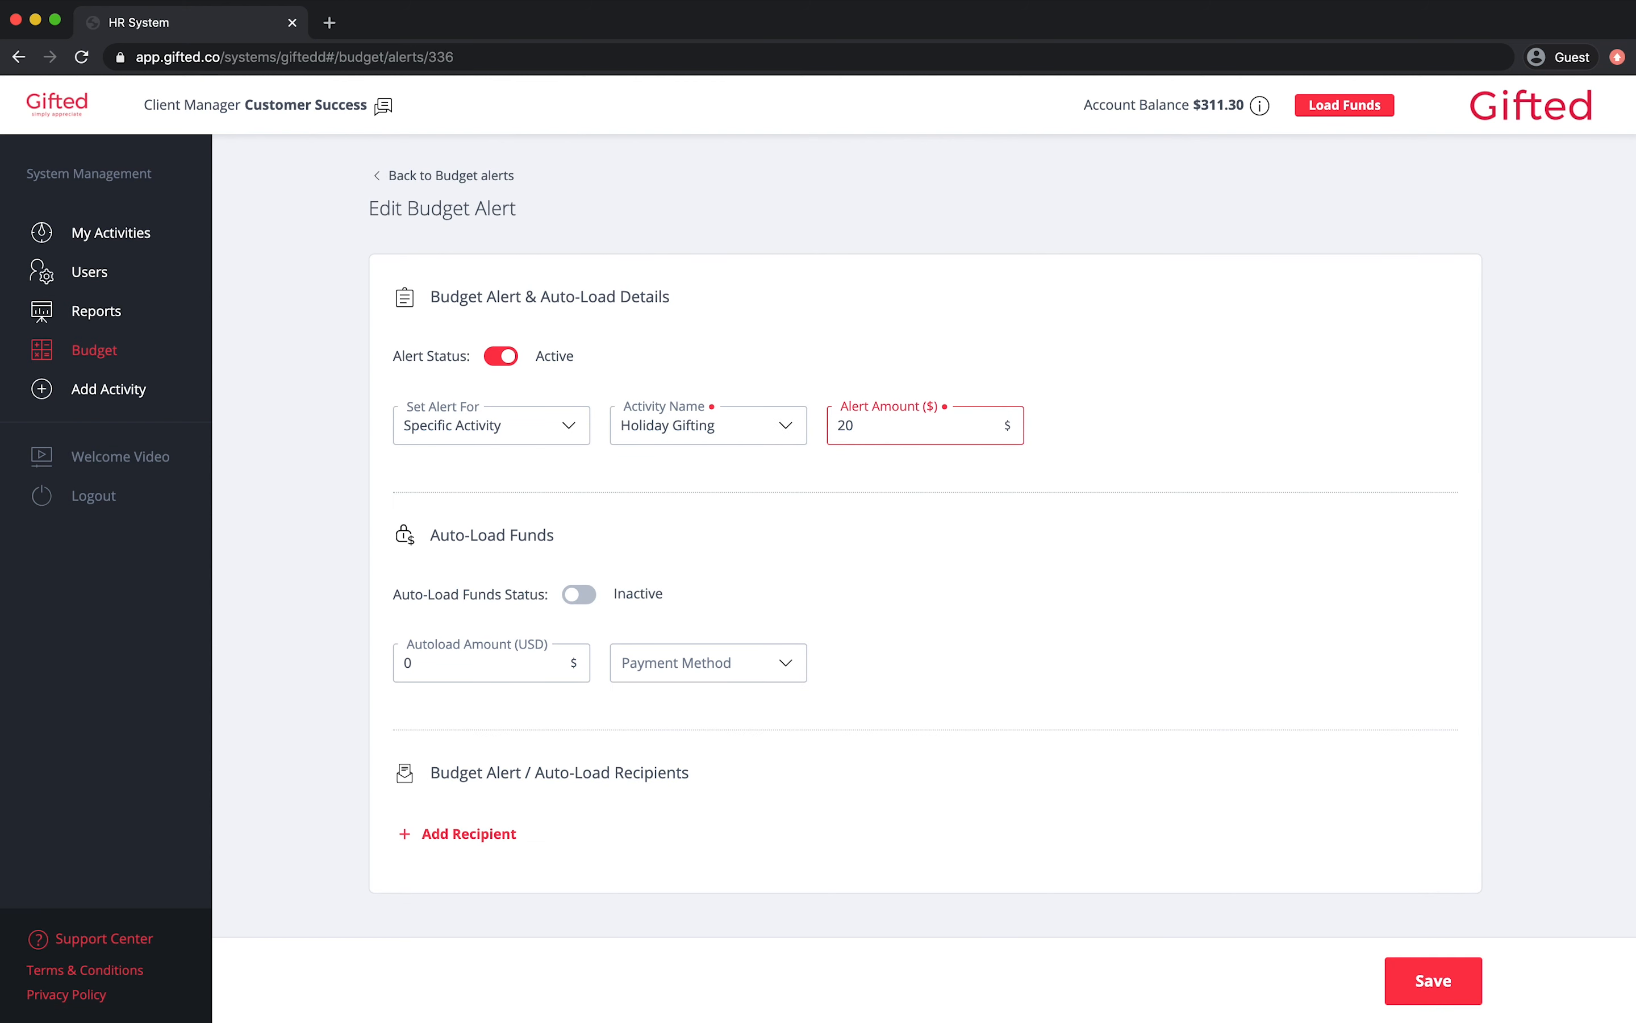
type("250")
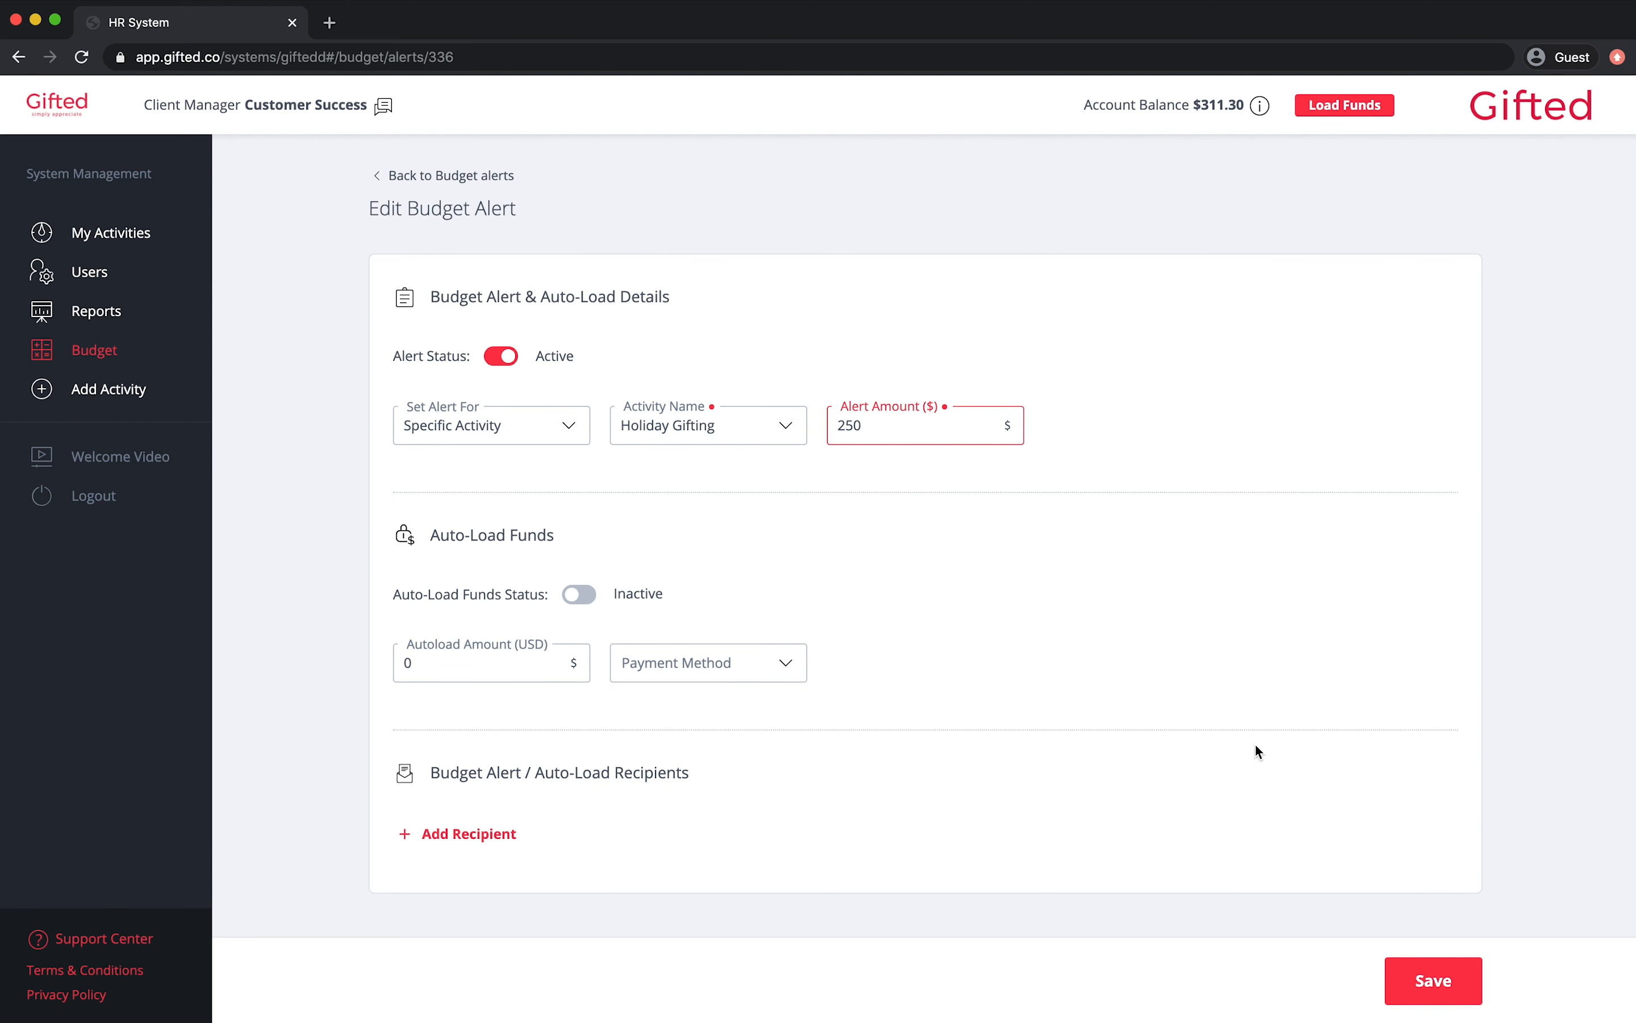